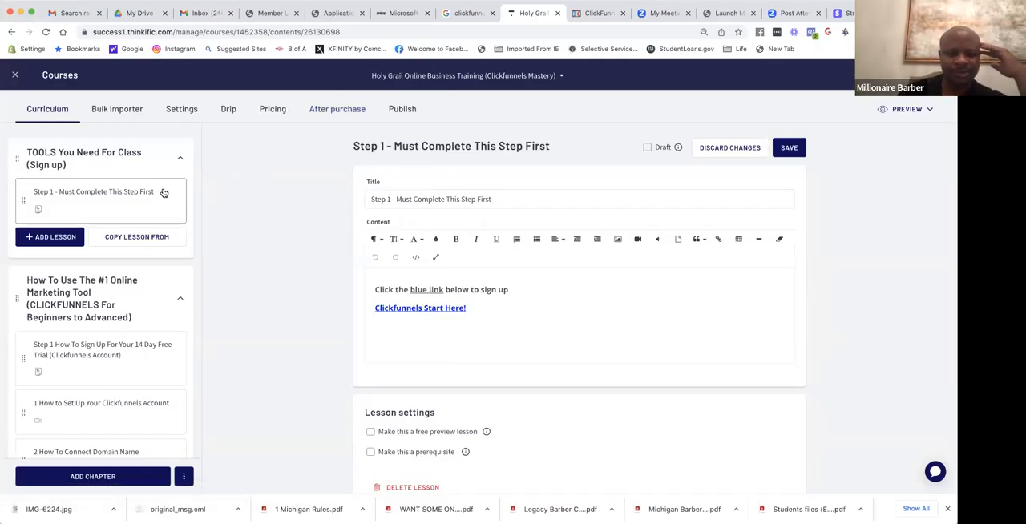
mouse_move(121, 210)
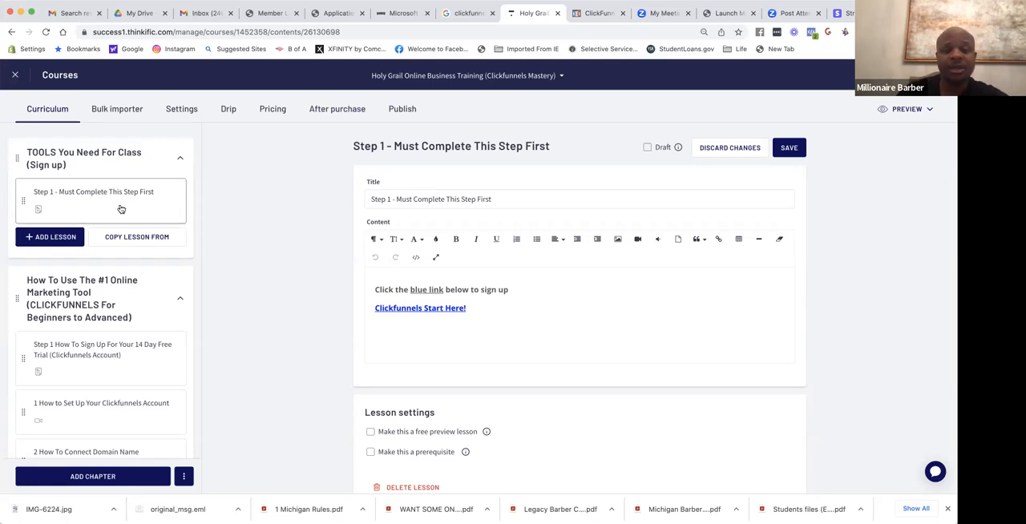
mouse_move(223, 246)
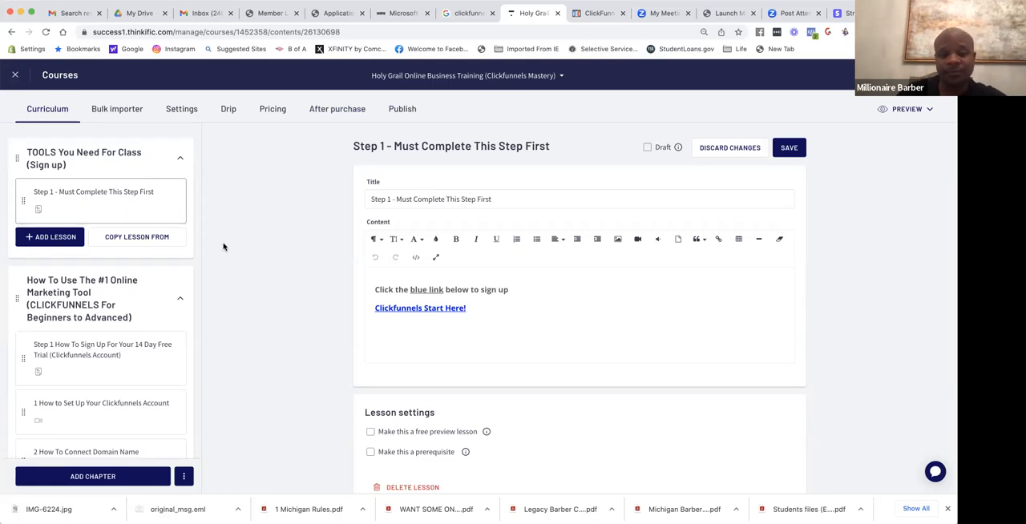
mouse_move(319, 252)
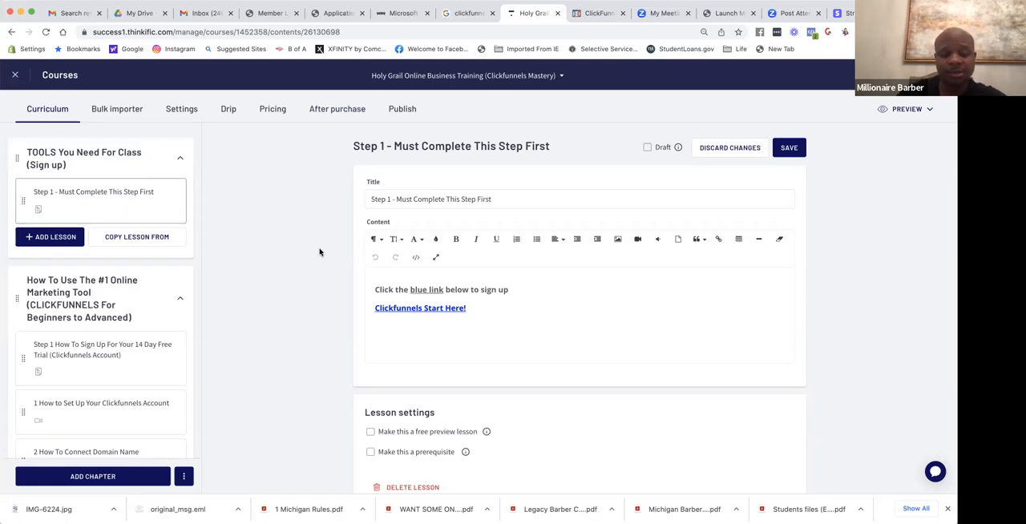
Scroll through the course curriculum down to the Facebook Ads Training lessons
scroll(down, 3)
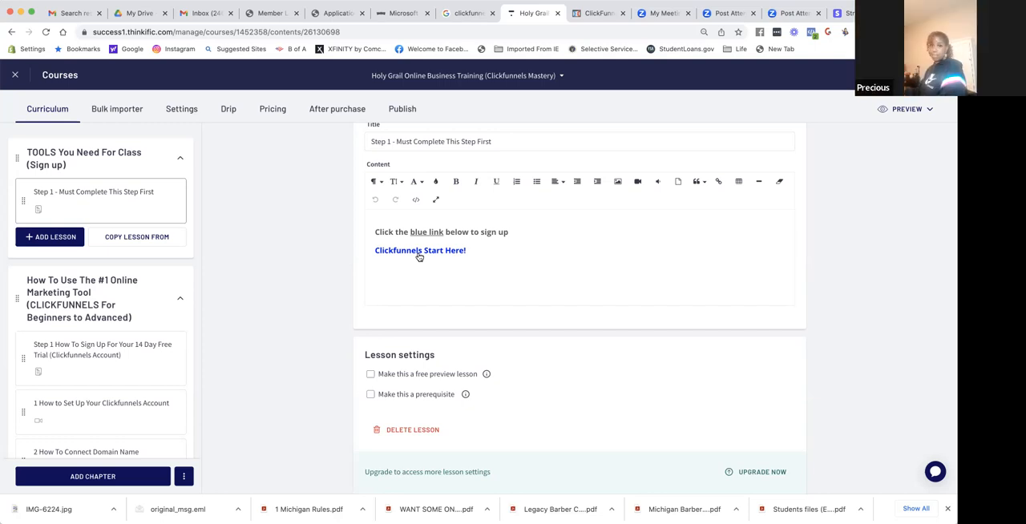
scroll(down, 3)
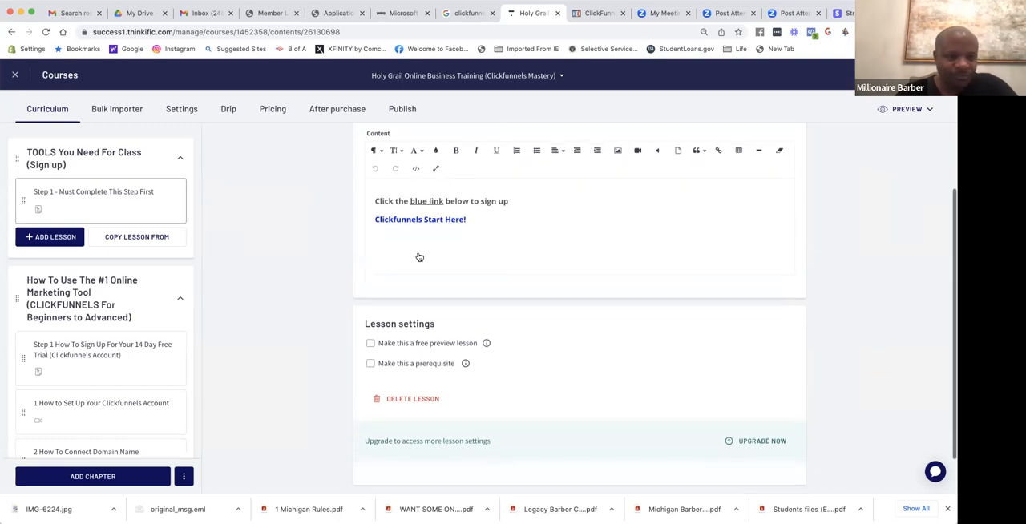
scroll(down, 3)
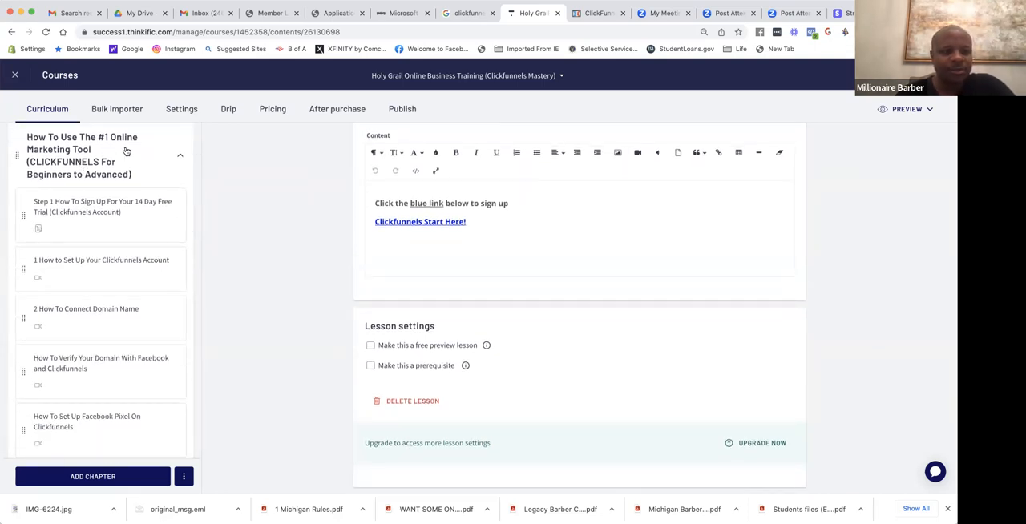
scroll(down, 3)
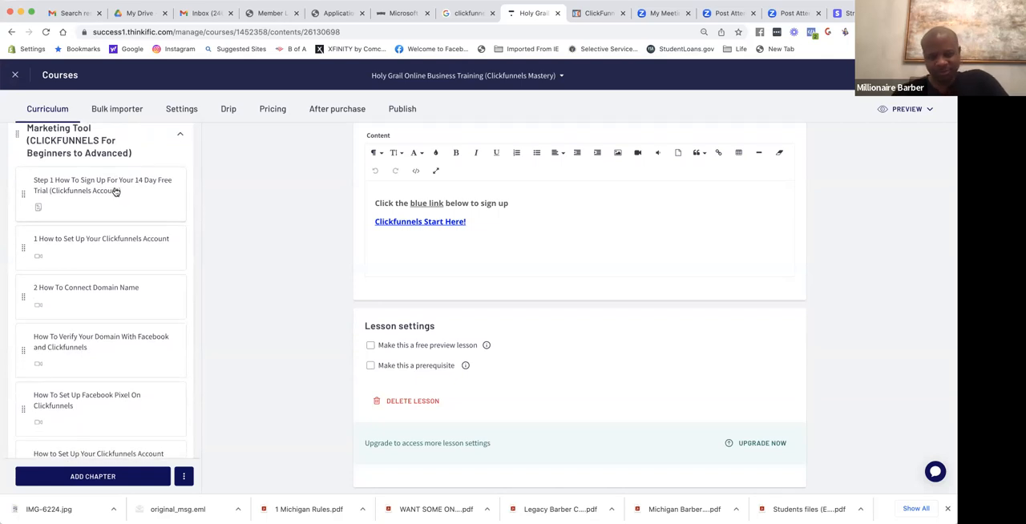
scroll(down, 3)
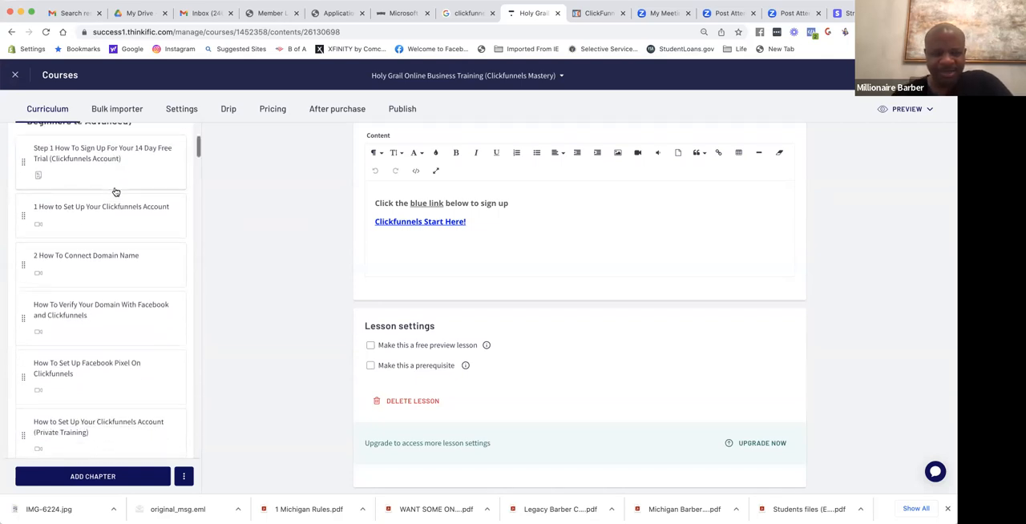
scroll(down, 3)
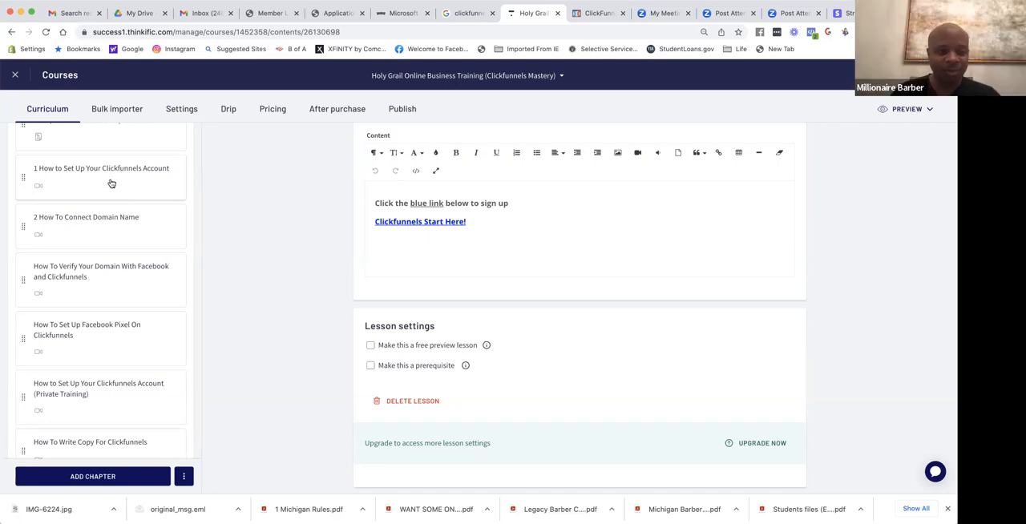
scroll(up, 3)
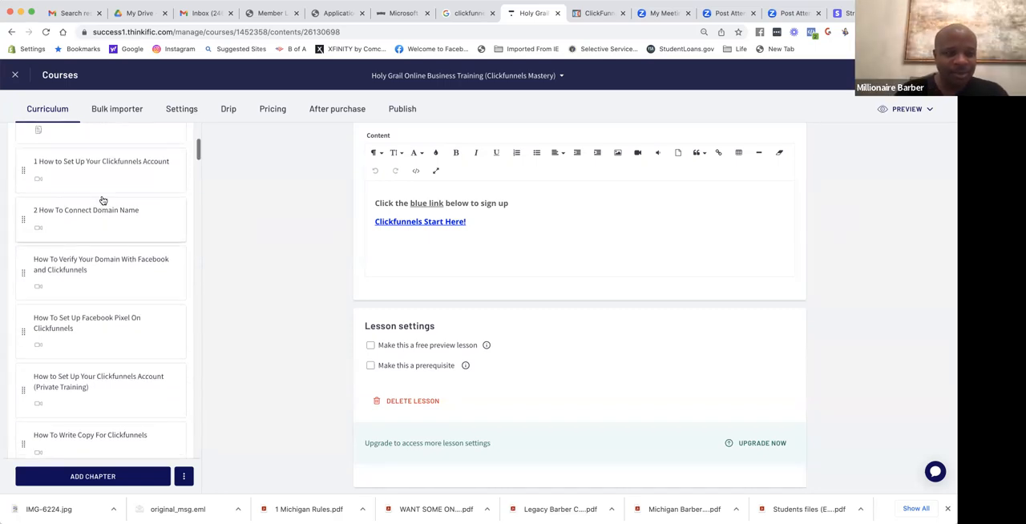
mouse_move(97, 224)
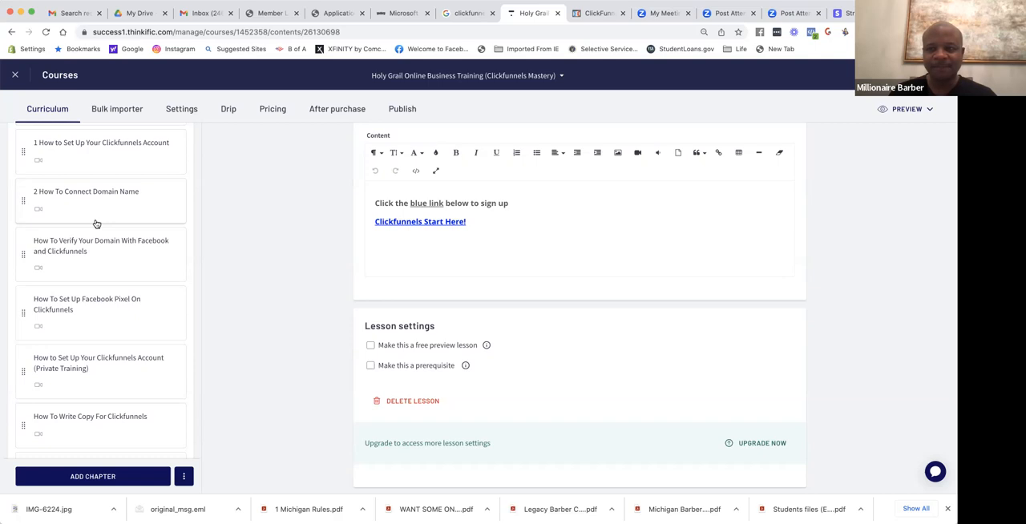
scroll(down, 3)
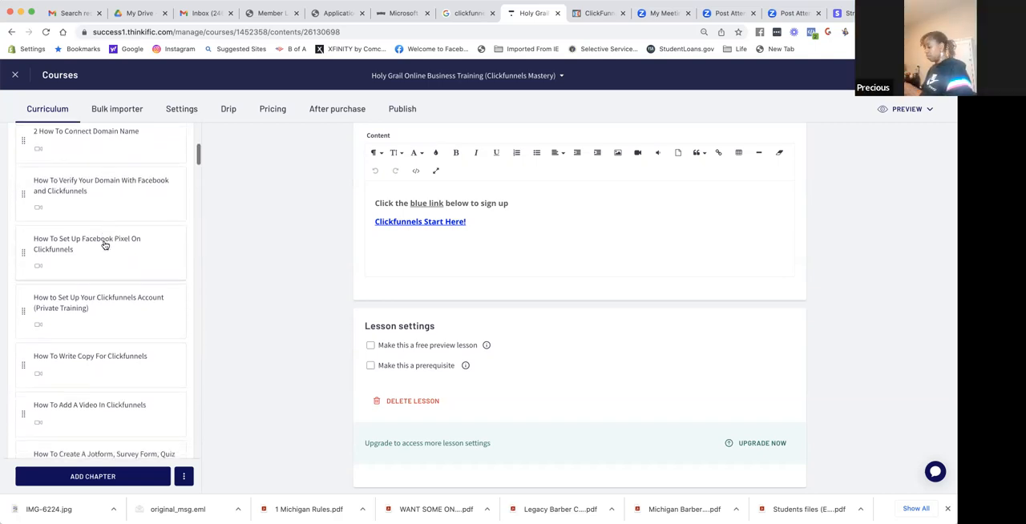
scroll(down, 3)
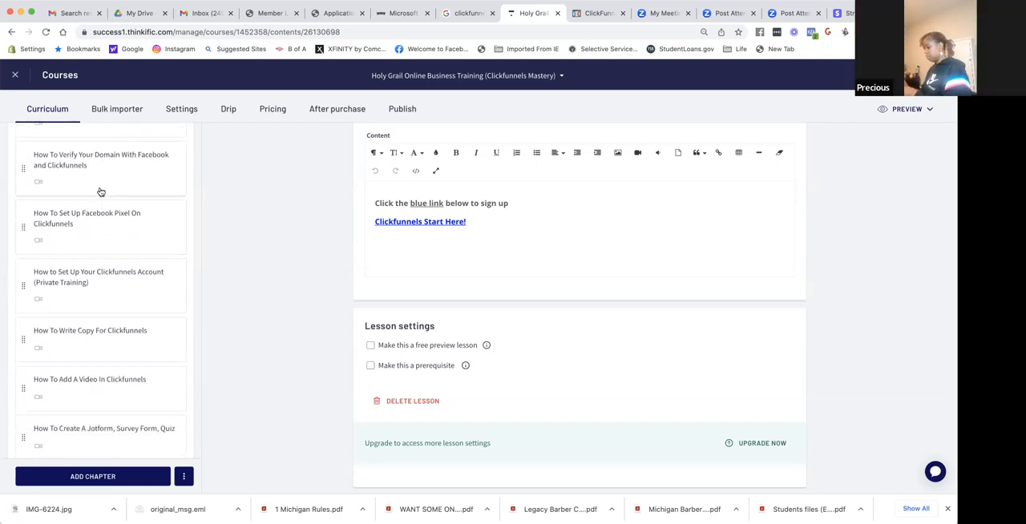
scroll(down, 3)
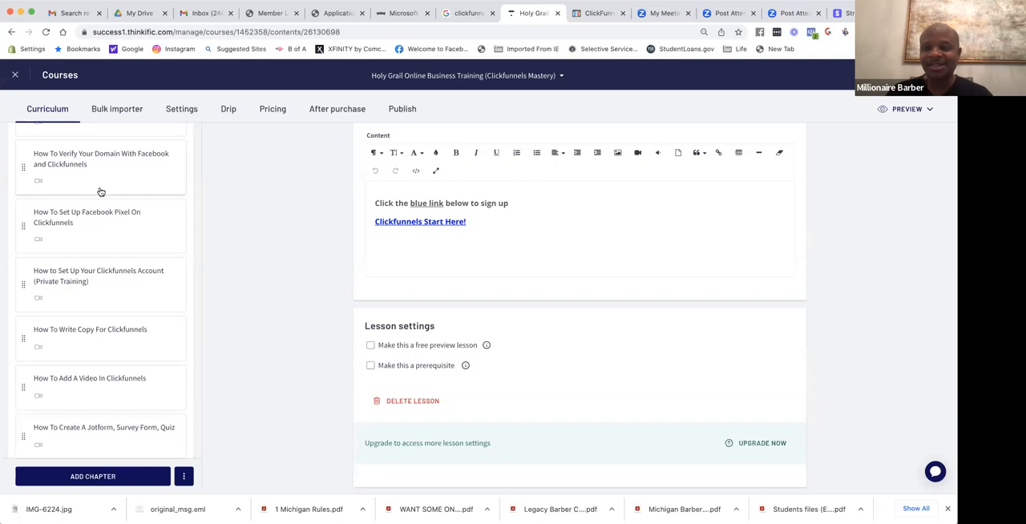
mouse_move(97, 251)
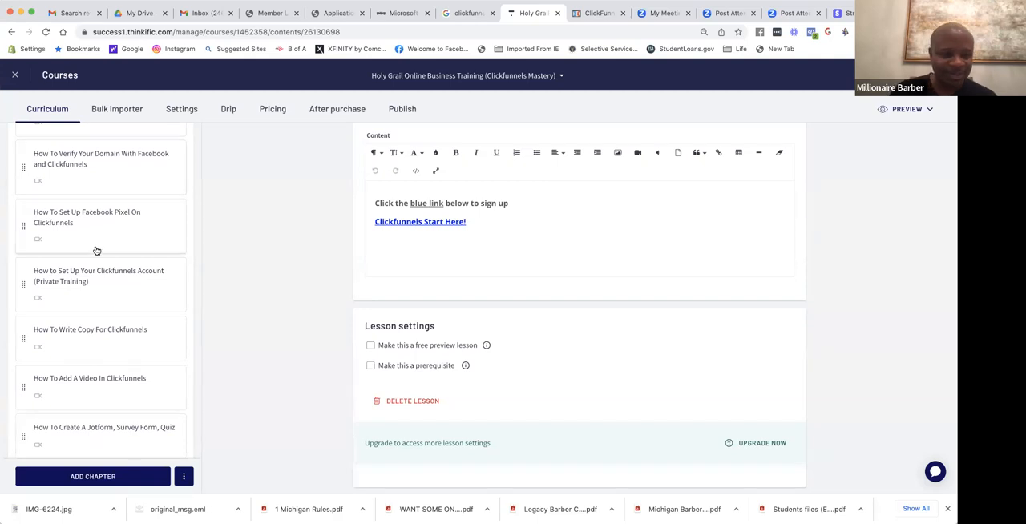
scroll(down, 3)
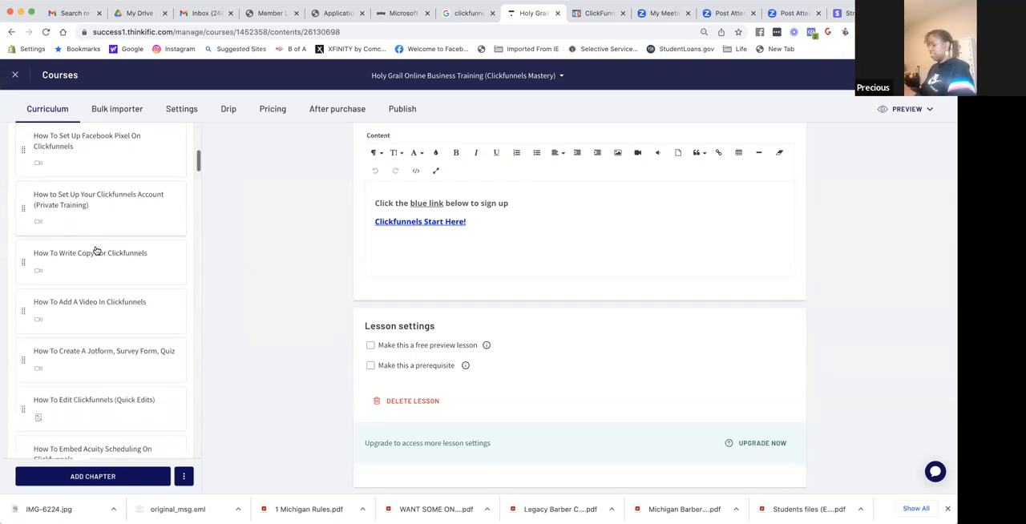
scroll(down, 3)
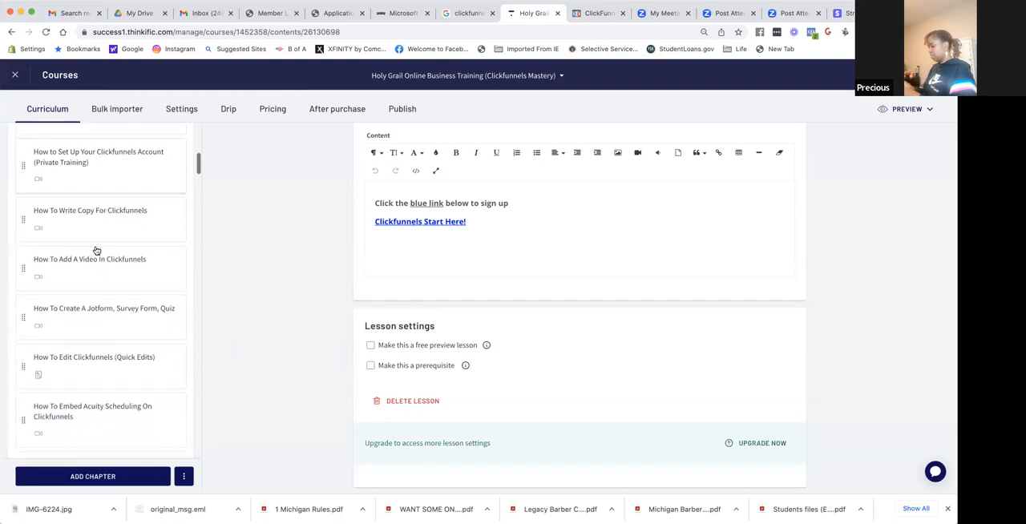
scroll(down, 3)
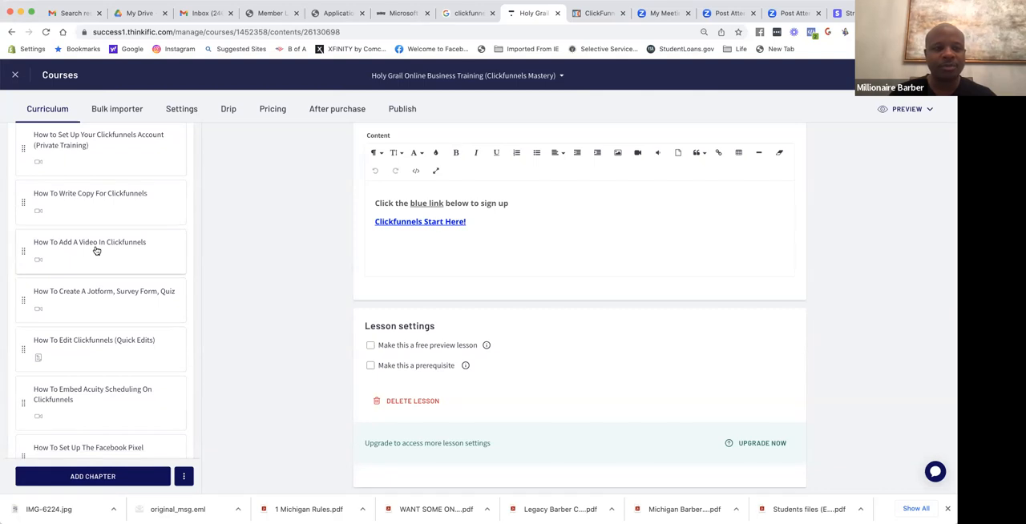
scroll(down, 3)
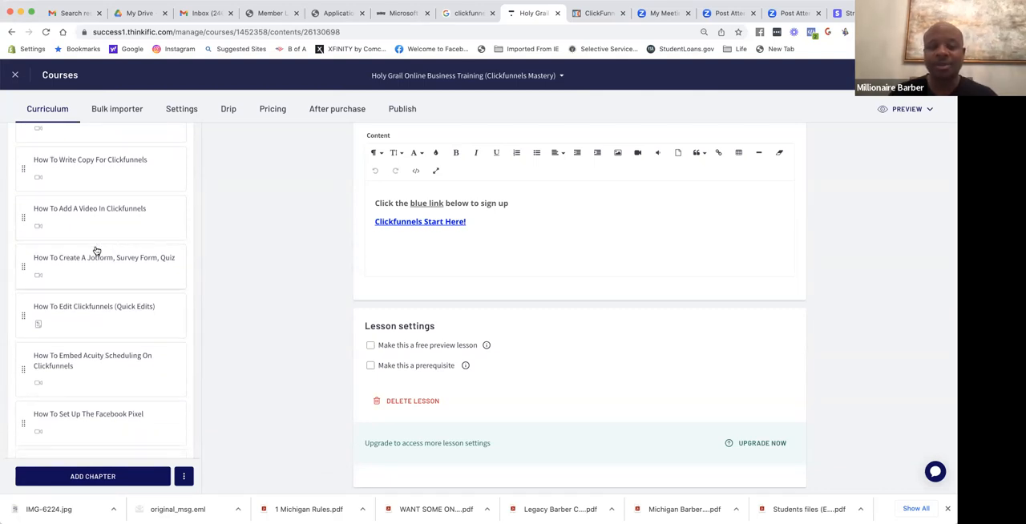
scroll(down, 3)
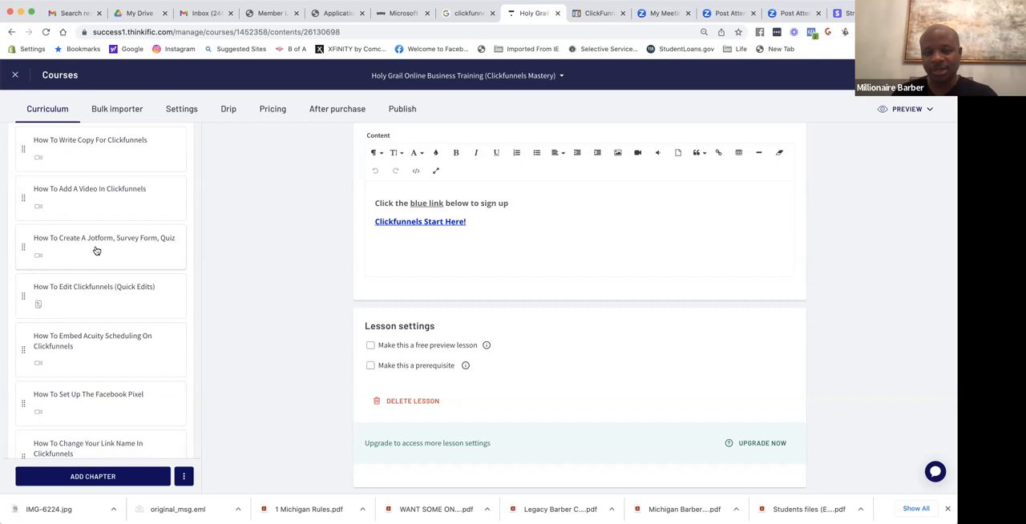
scroll(down, 3)
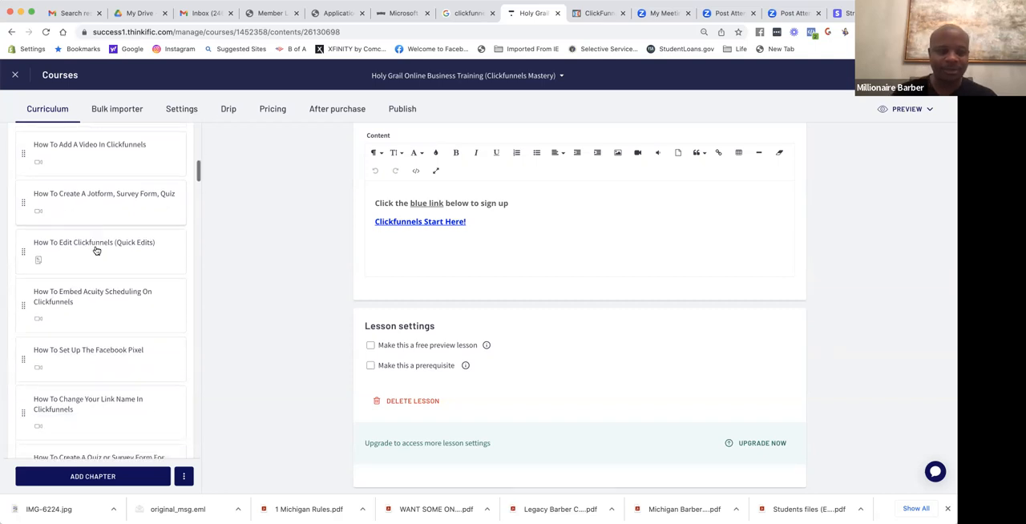
scroll(down, 3)
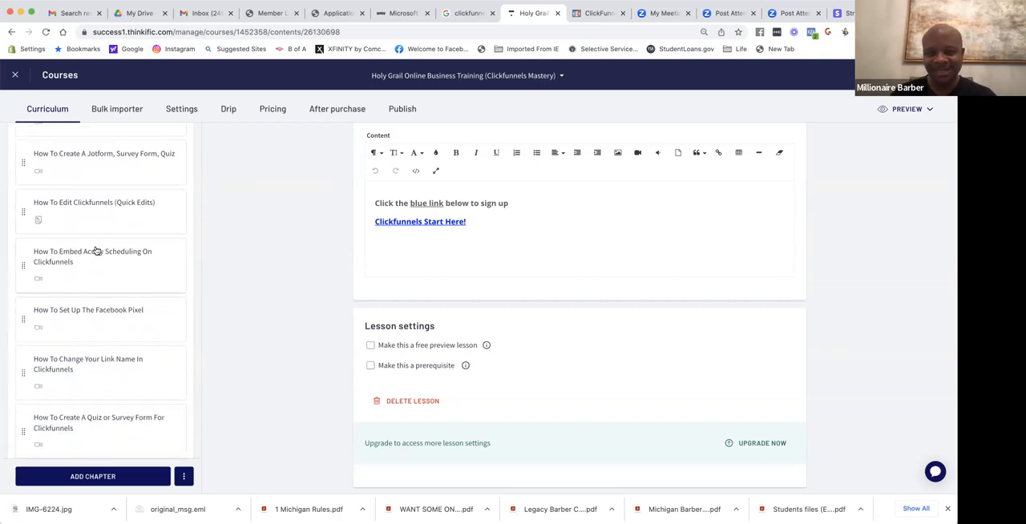
scroll(down, 3)
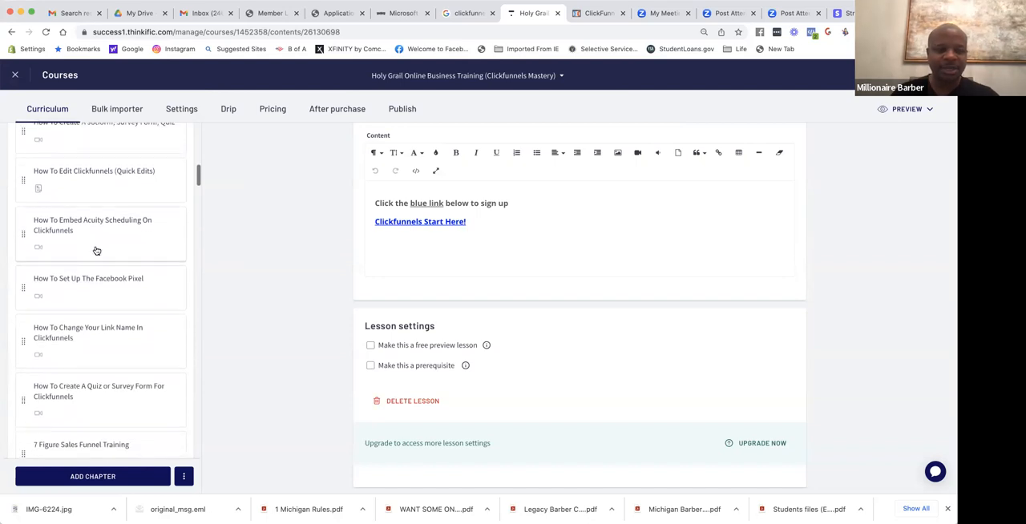
scroll(up, 3)
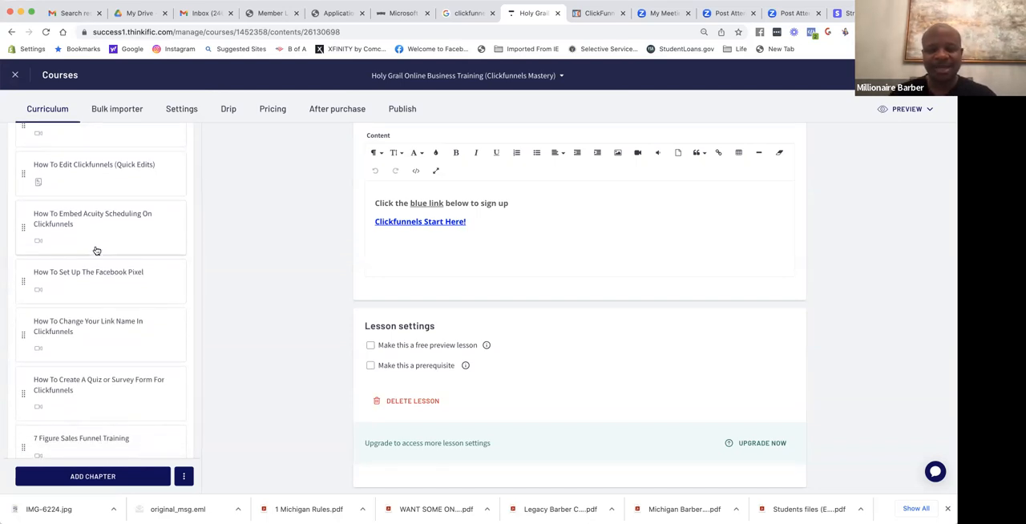
scroll(down, 3)
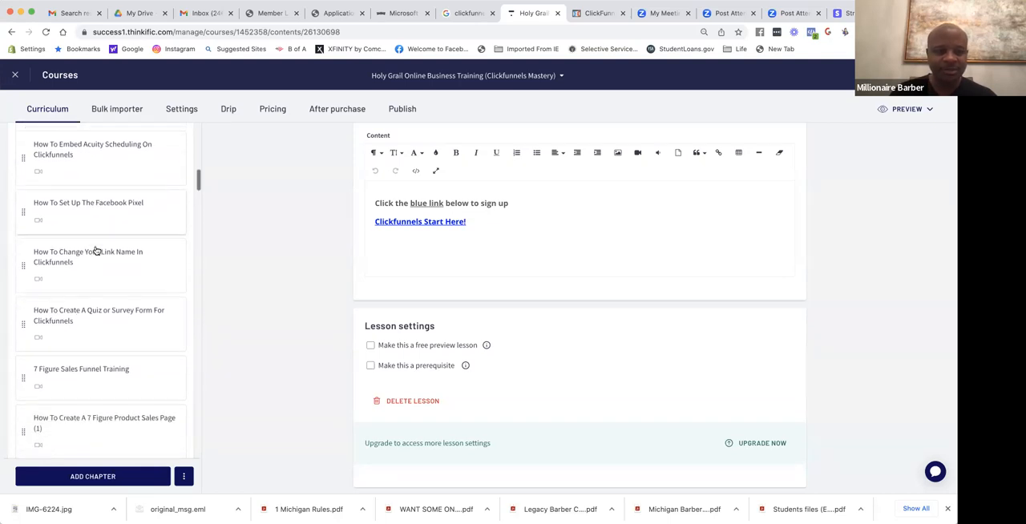
scroll(down, 3)
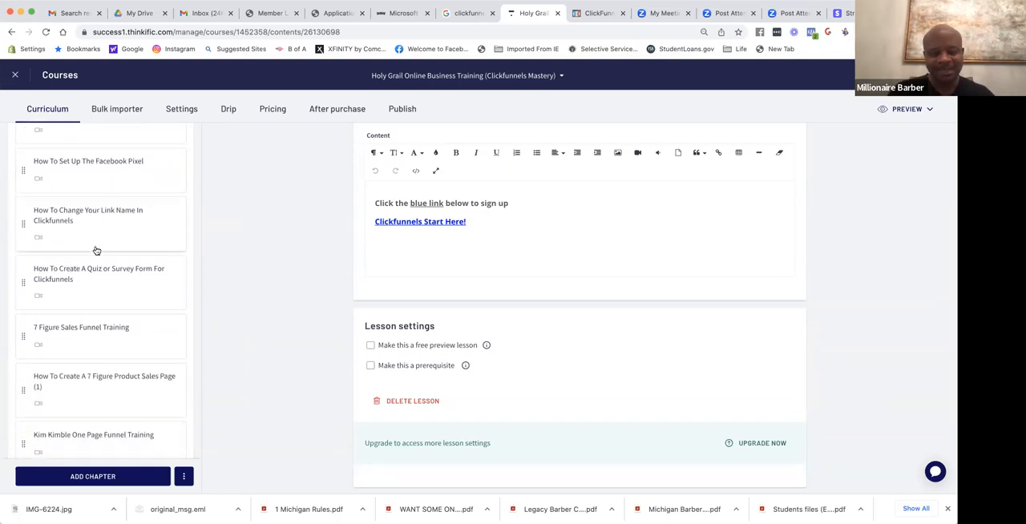
scroll(down, 3)
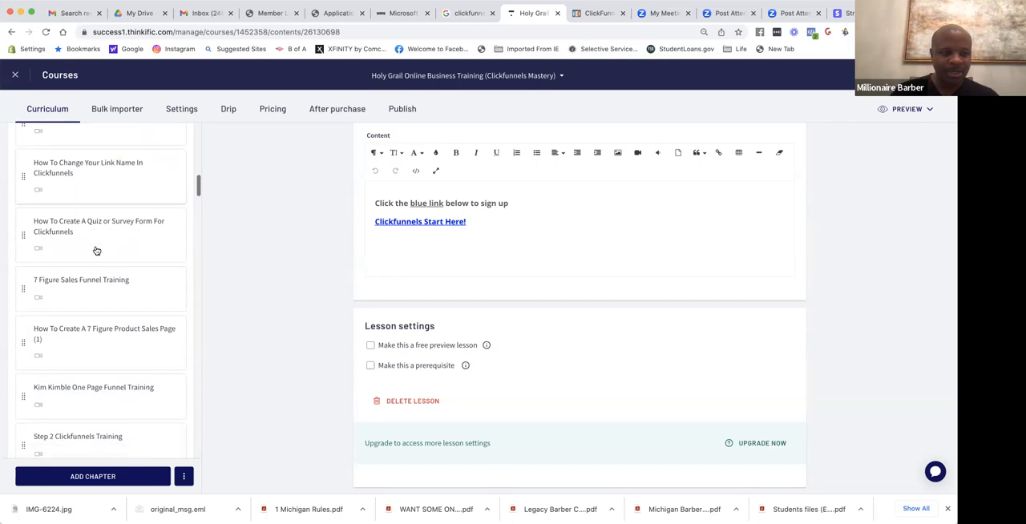
scroll(down, 3)
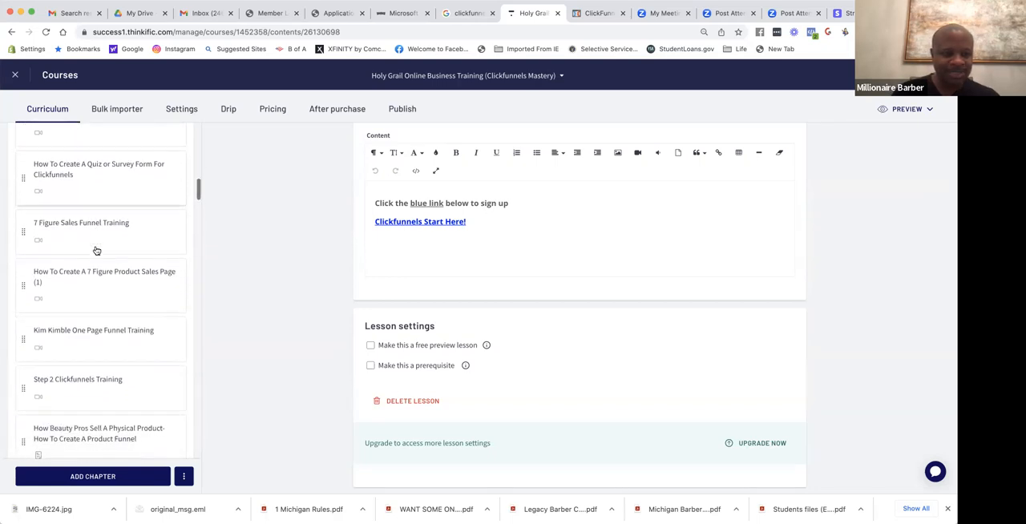
scroll(up, 3)
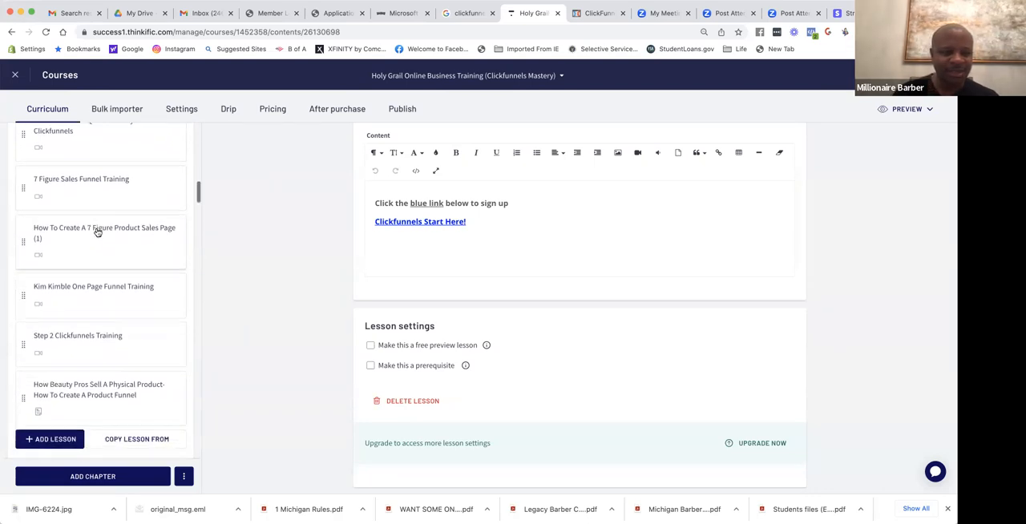
scroll(down, 3)
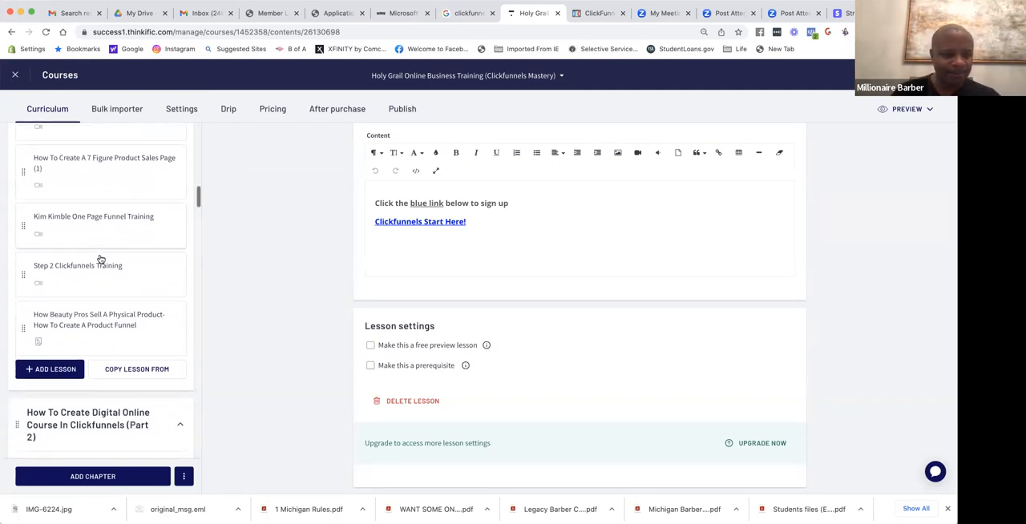
scroll(down, 3)
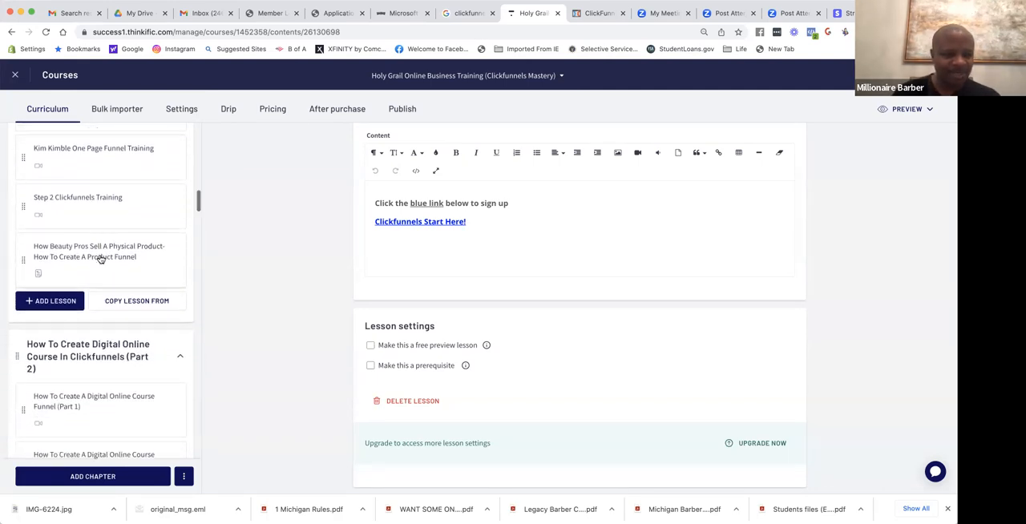
scroll(down, 3)
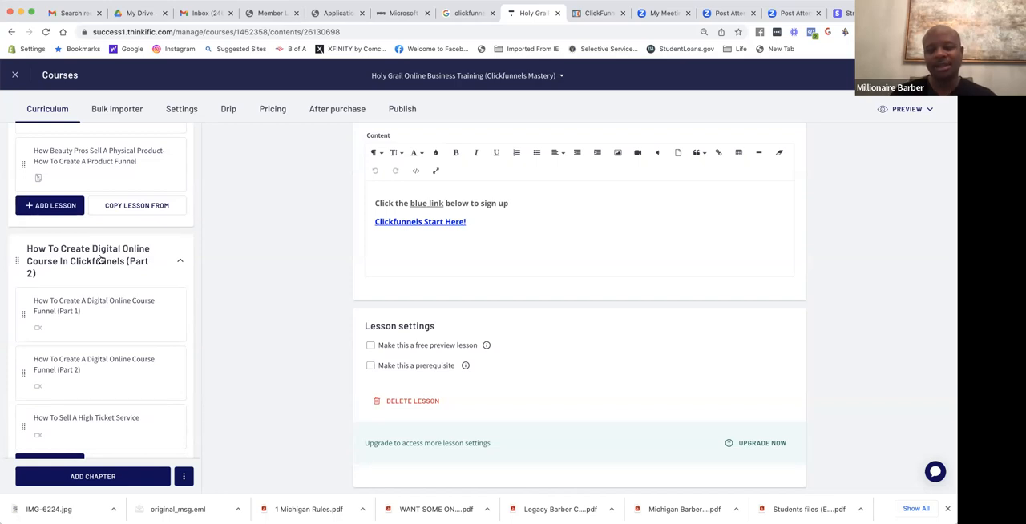
mouse_move(76, 275)
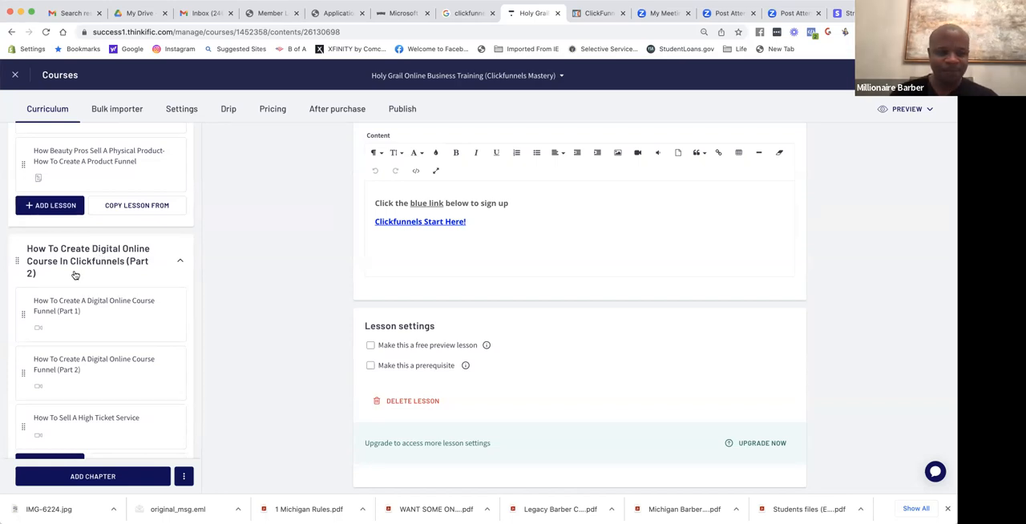
scroll(down, 3)
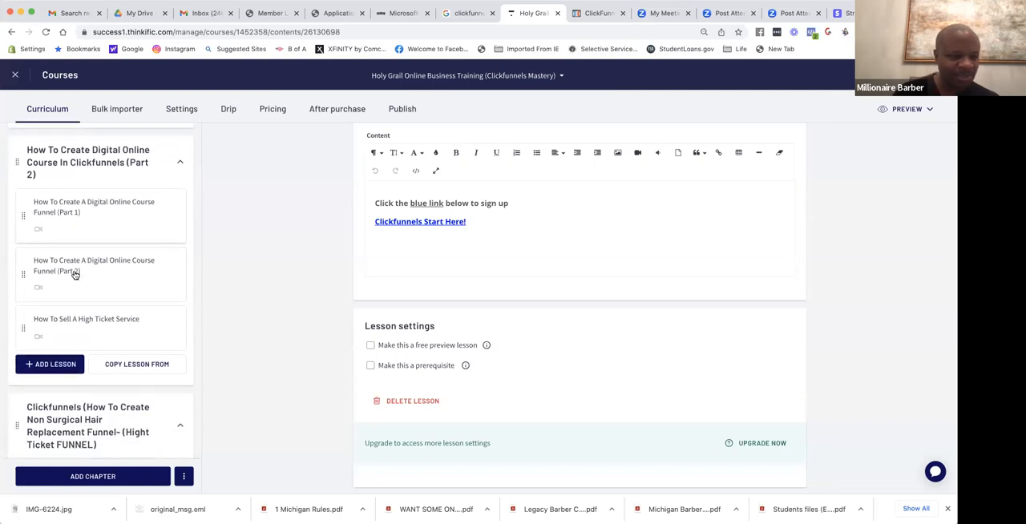
scroll(down, 3)
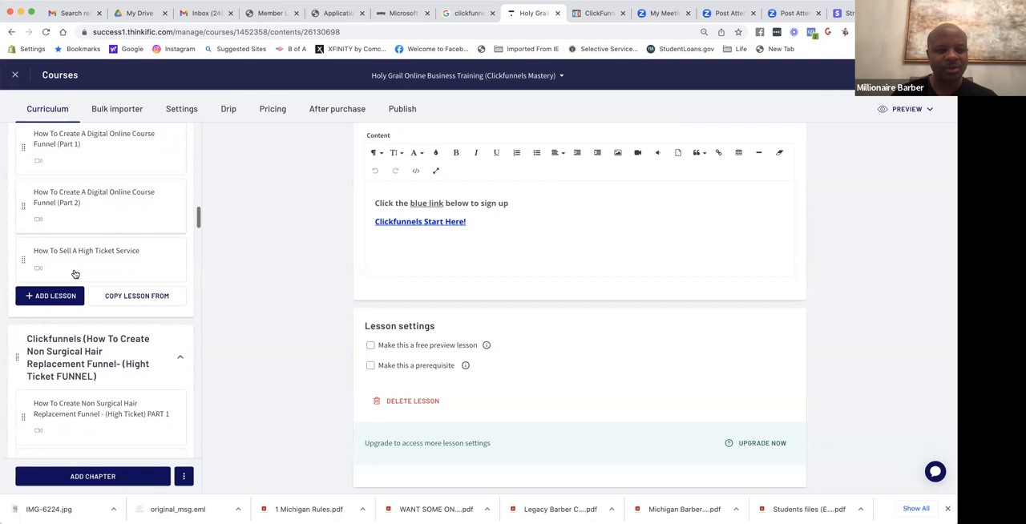
scroll(down, 3)
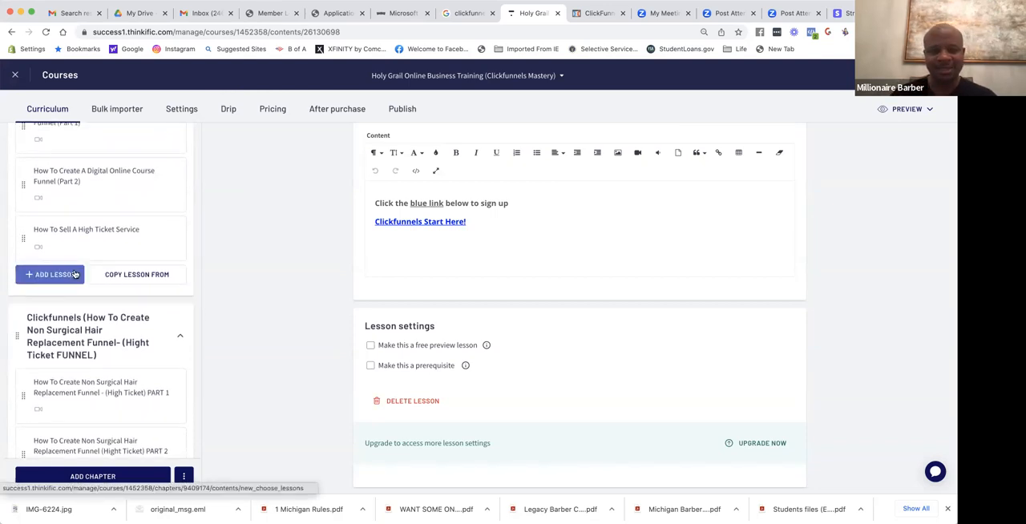
scroll(down, 3)
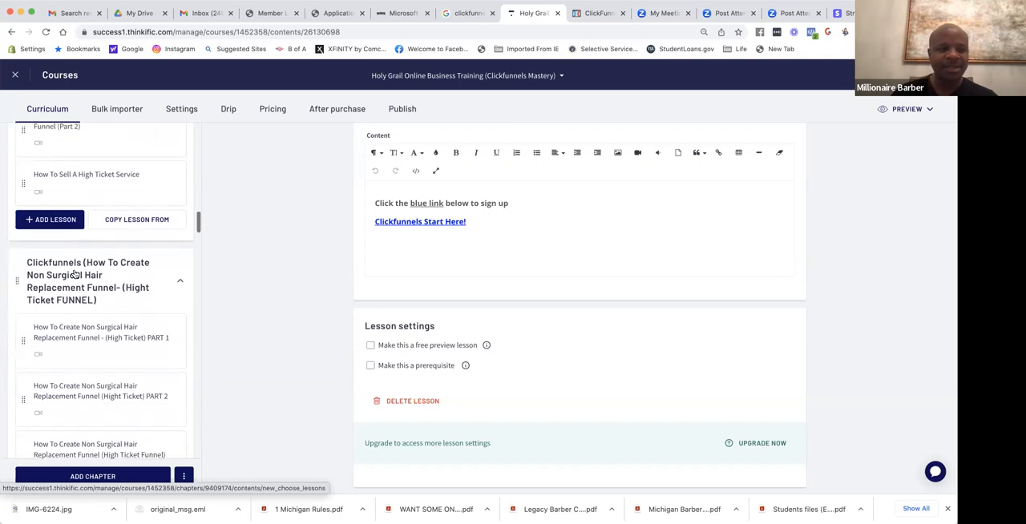
scroll(down, 3)
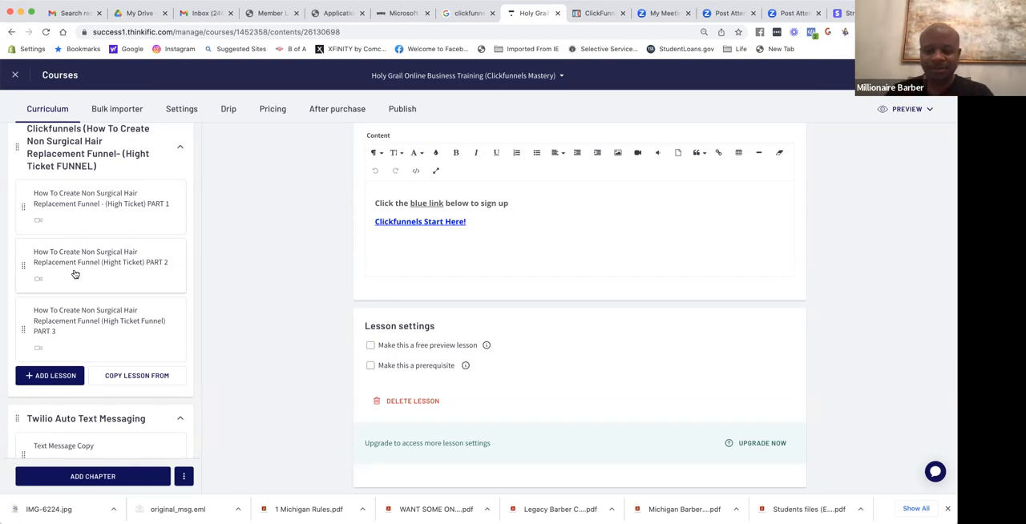
scroll(down, 3)
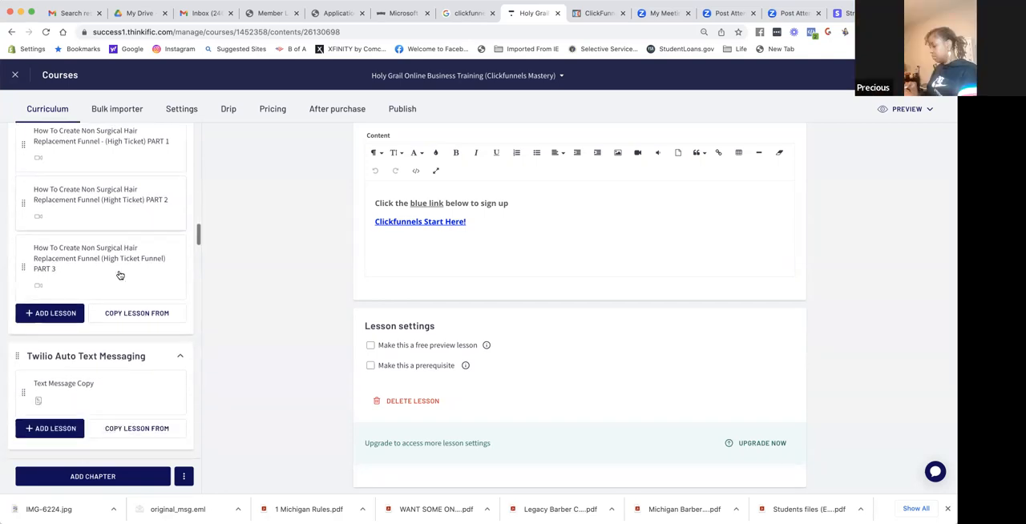
scroll(down, 3)
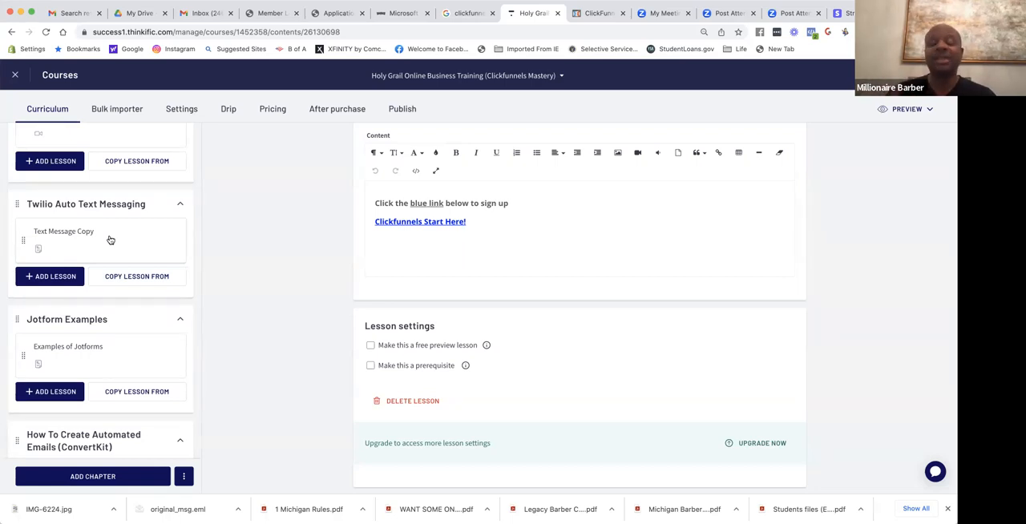
scroll(down, 3)
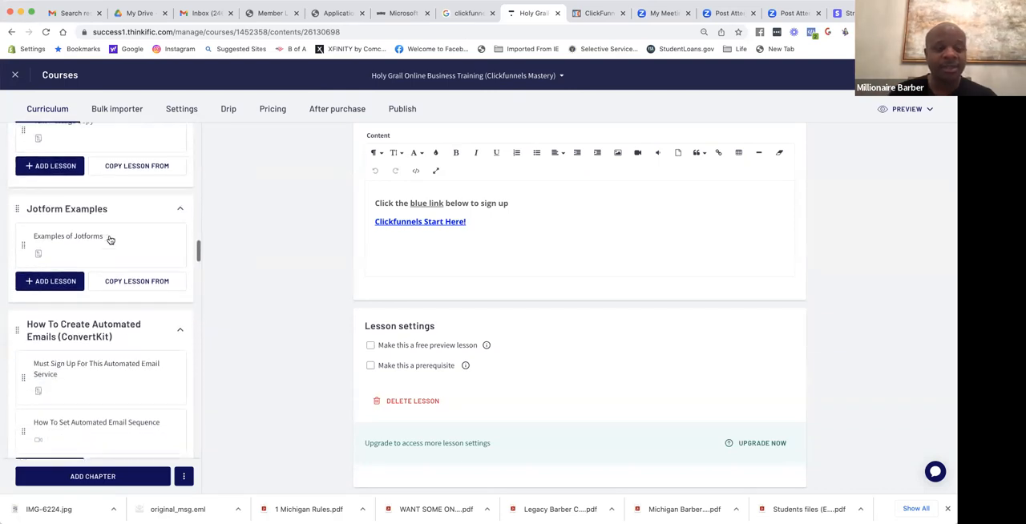
scroll(down, 3)
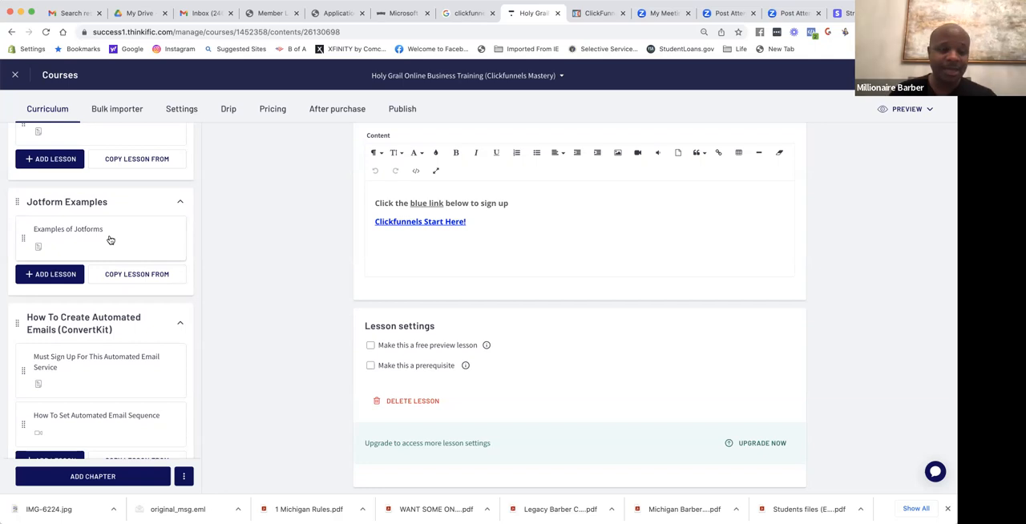
scroll(down, 3)
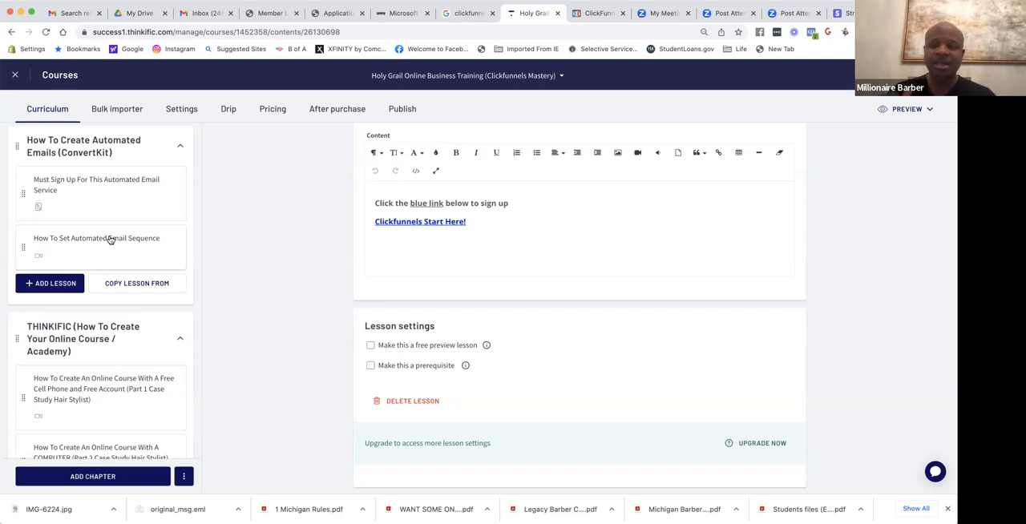
scroll(down, 3)
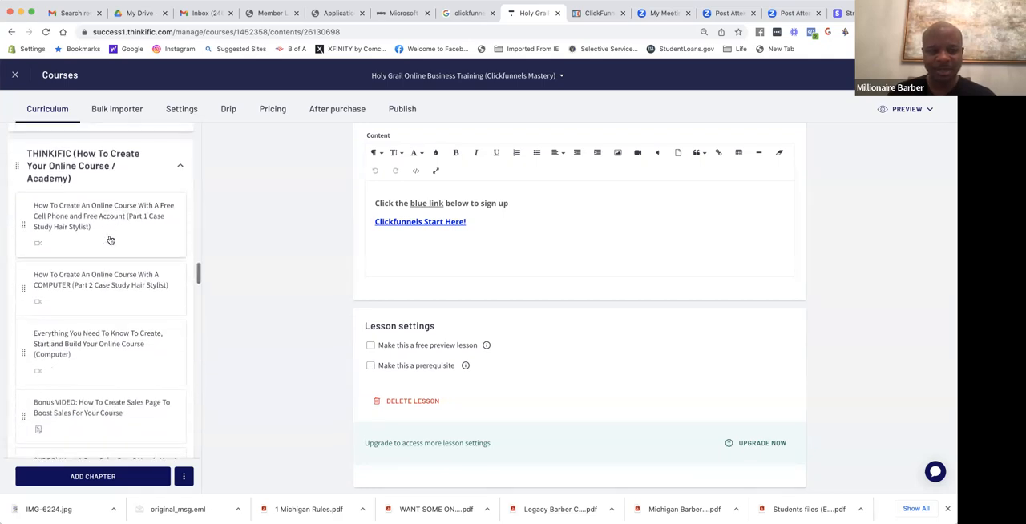
scroll(down, 3)
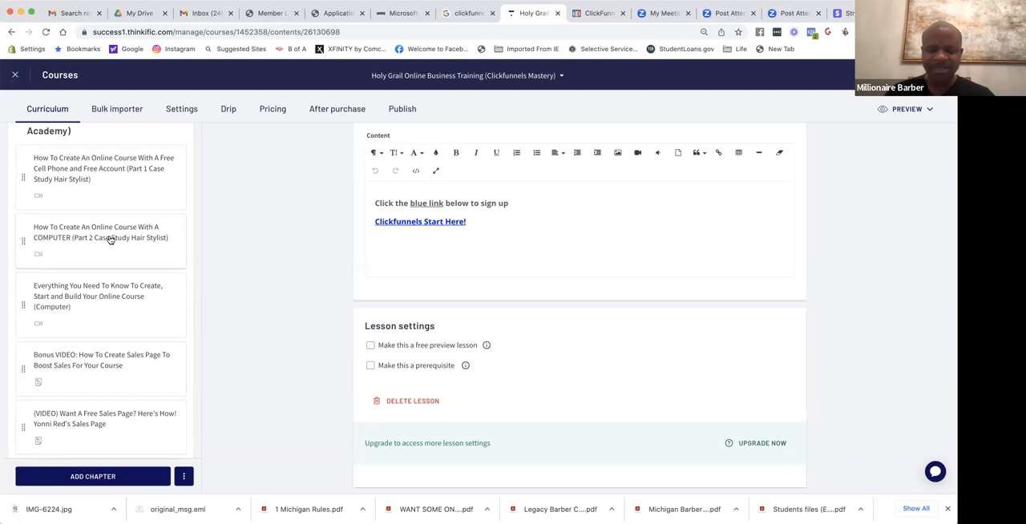
scroll(down, 3)
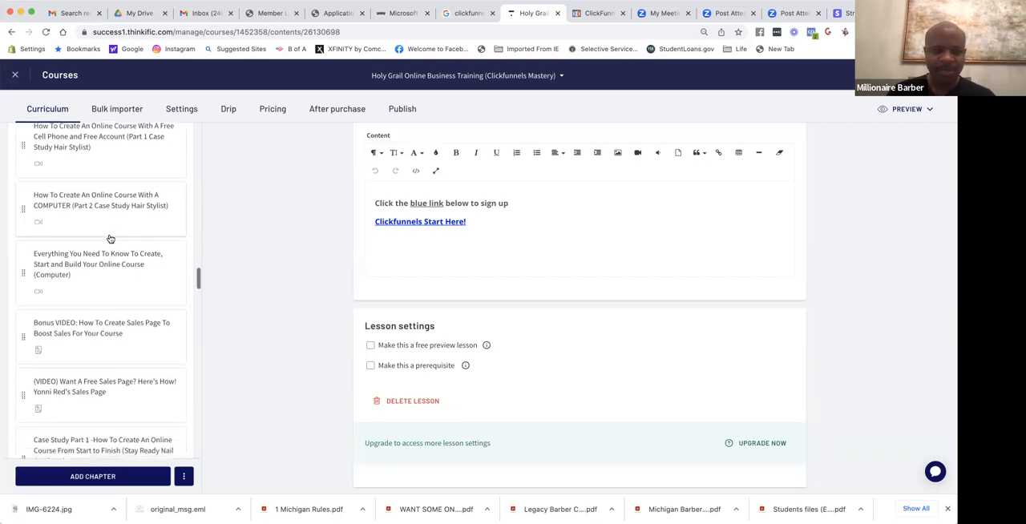
scroll(down, 3)
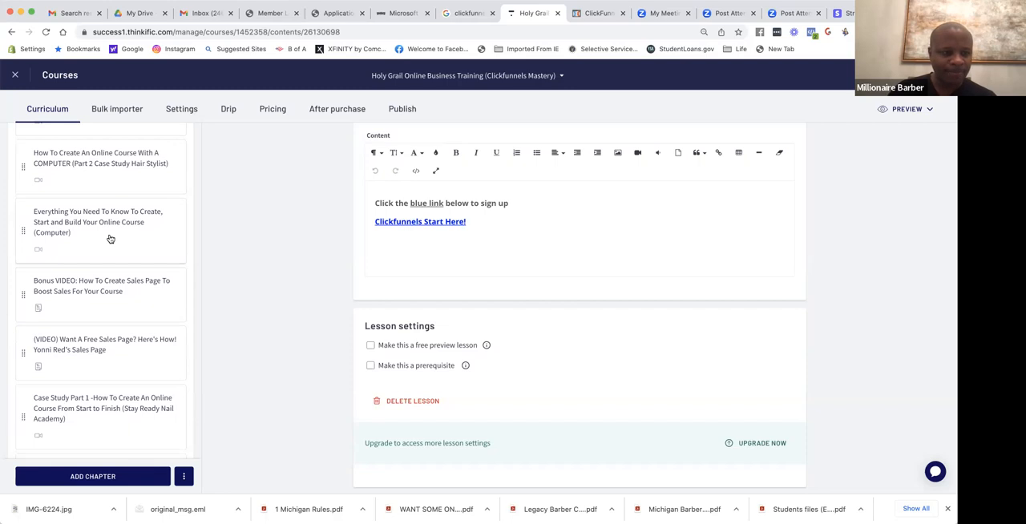
scroll(down, 3)
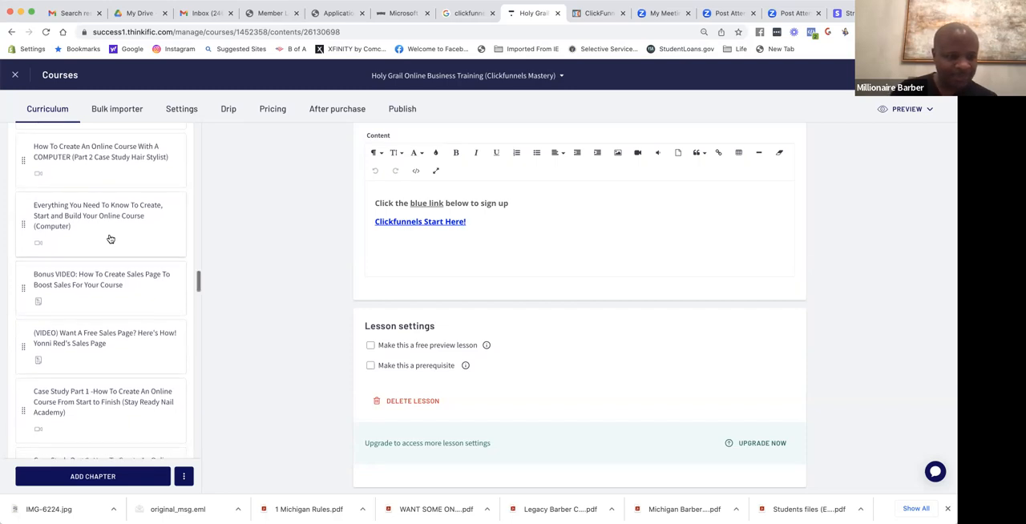
scroll(down, 3)
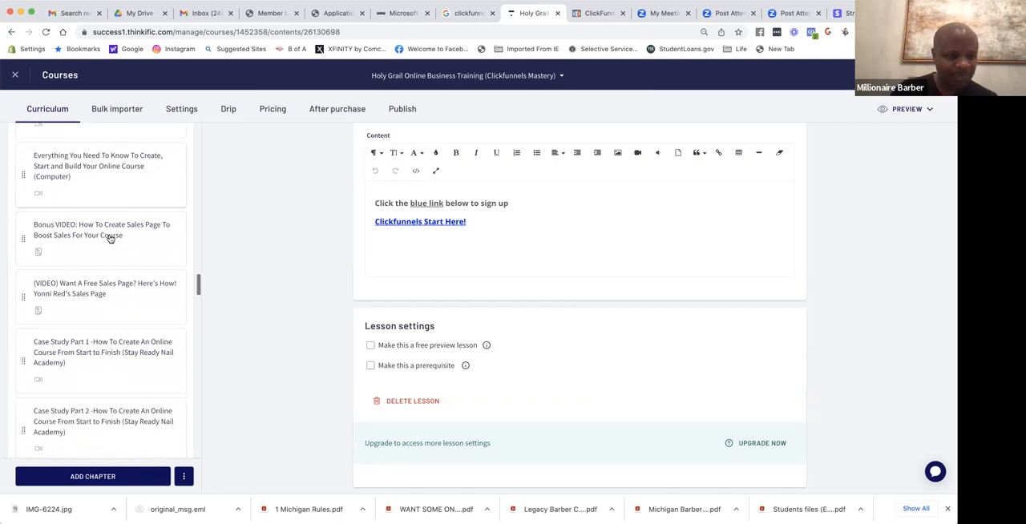
scroll(down, 3)
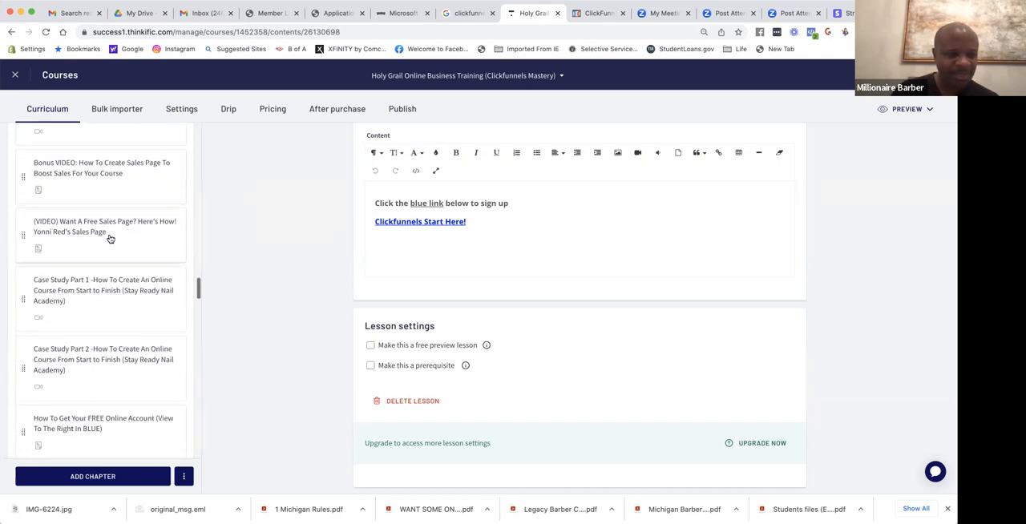
scroll(down, 3)
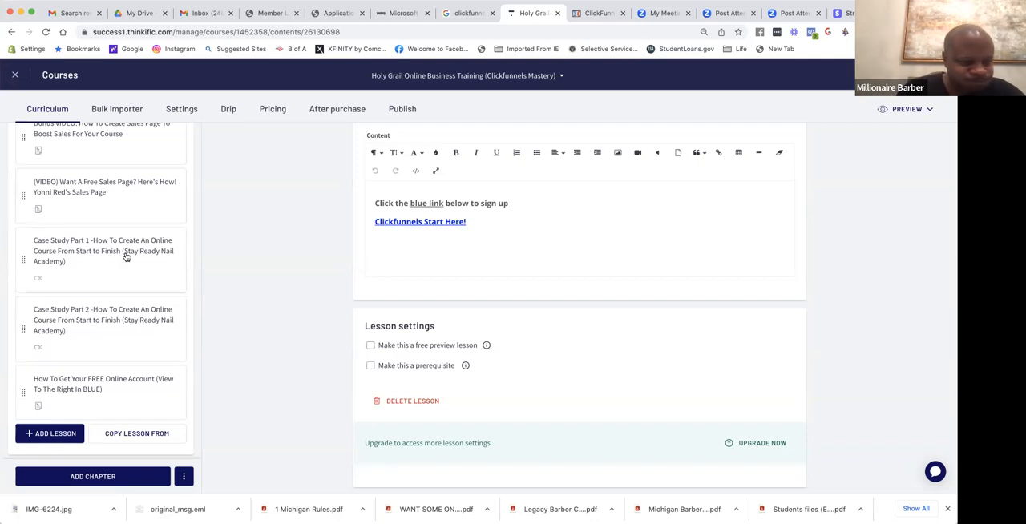
scroll(down, 3)
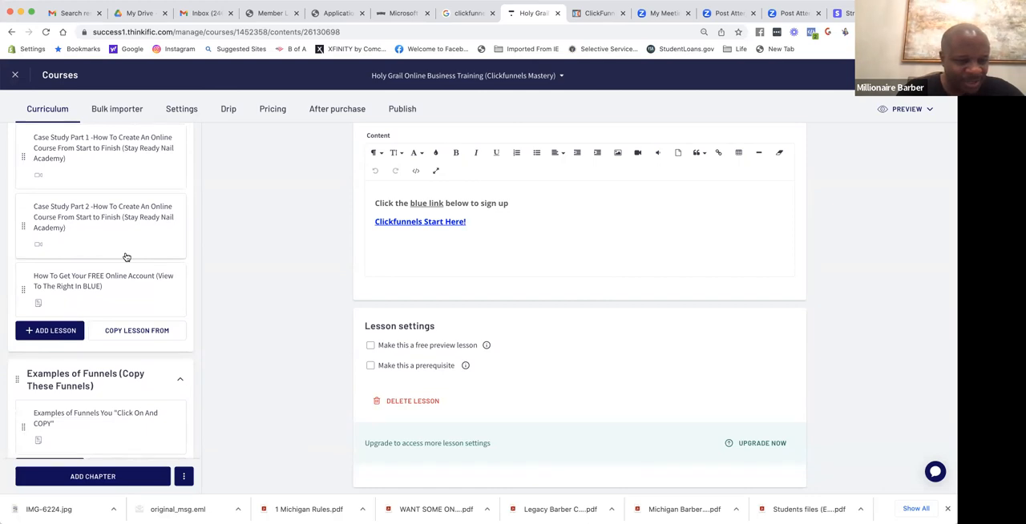
scroll(down, 3)
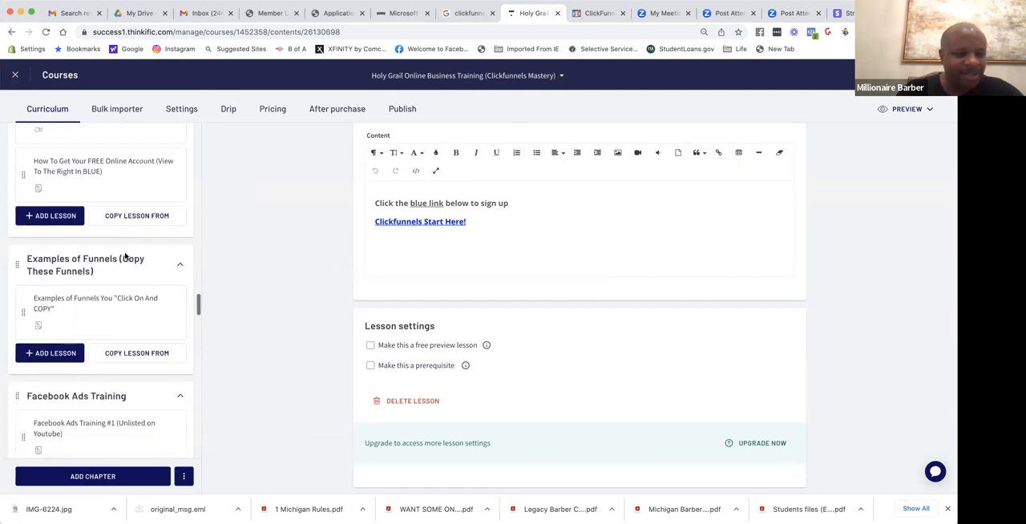
scroll(down, 3)
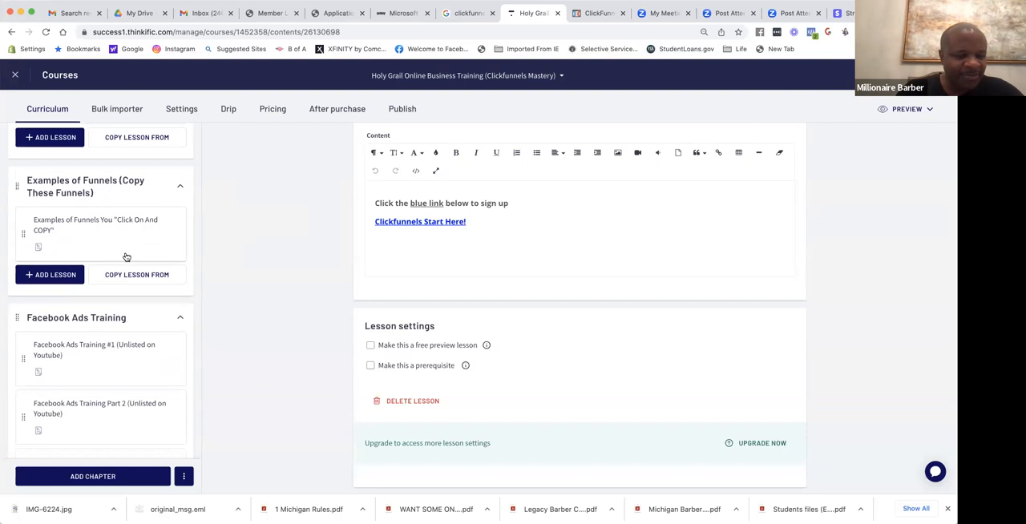
scroll(down, 3)
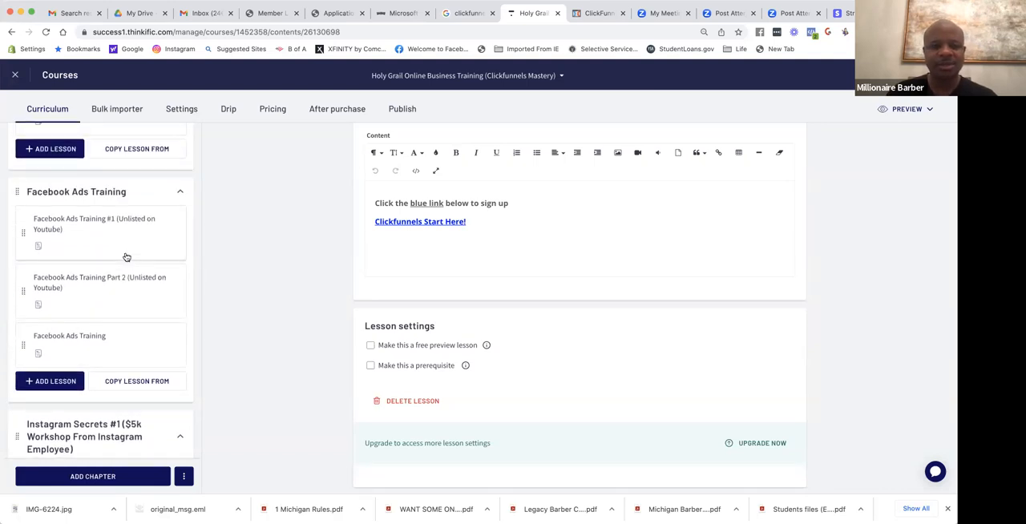
Open Facebook Ads Training #1 and scroll down past its Facebook Ads Part 1 video
click(94, 223)
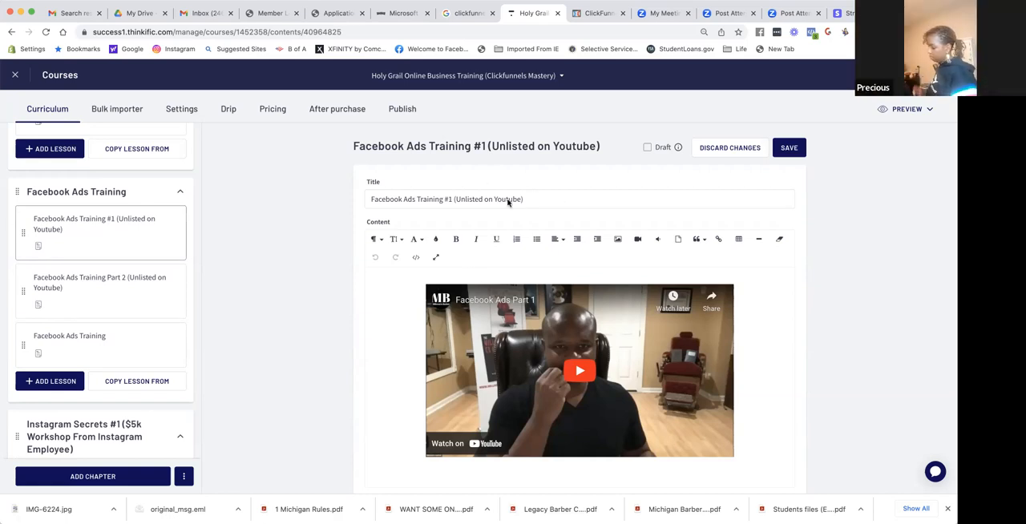
scroll(down, 3)
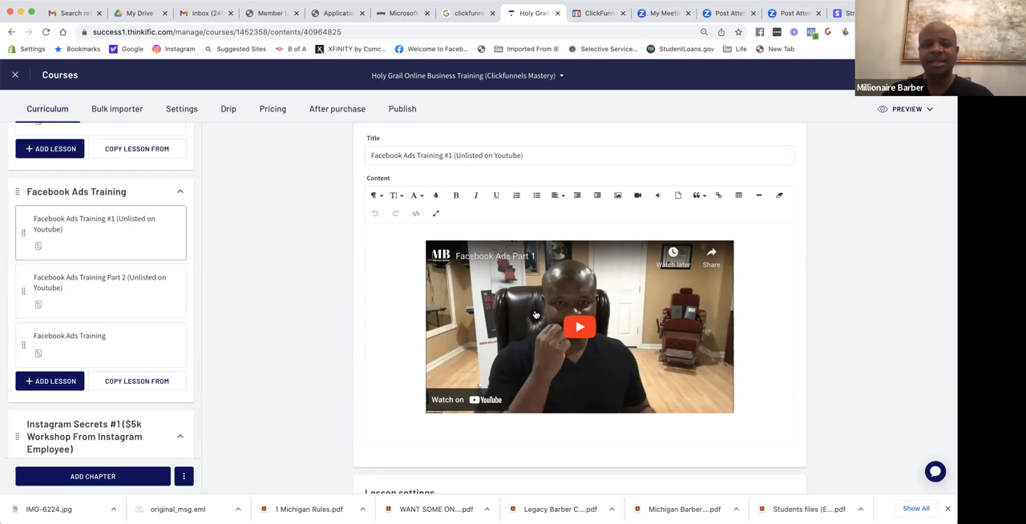
scroll(down, 3)
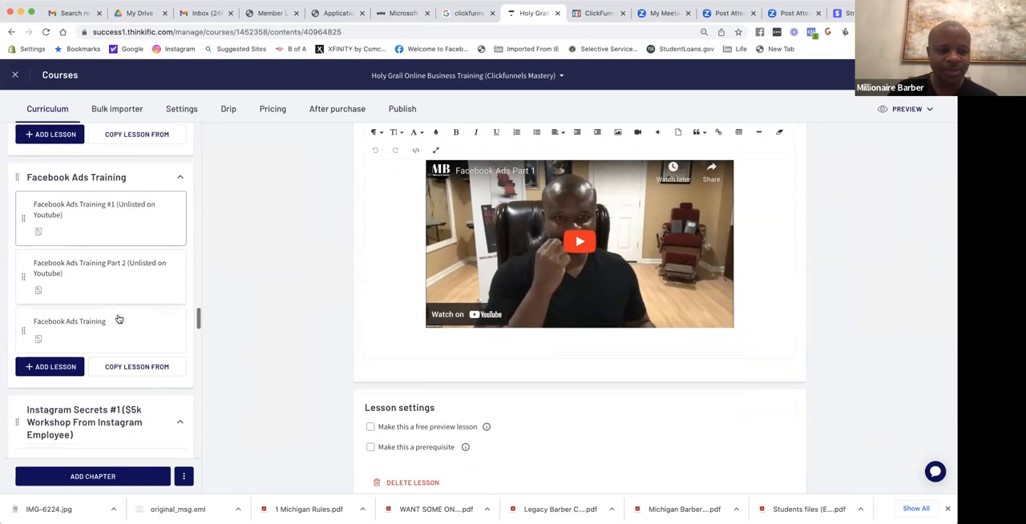
scroll(down, 3)
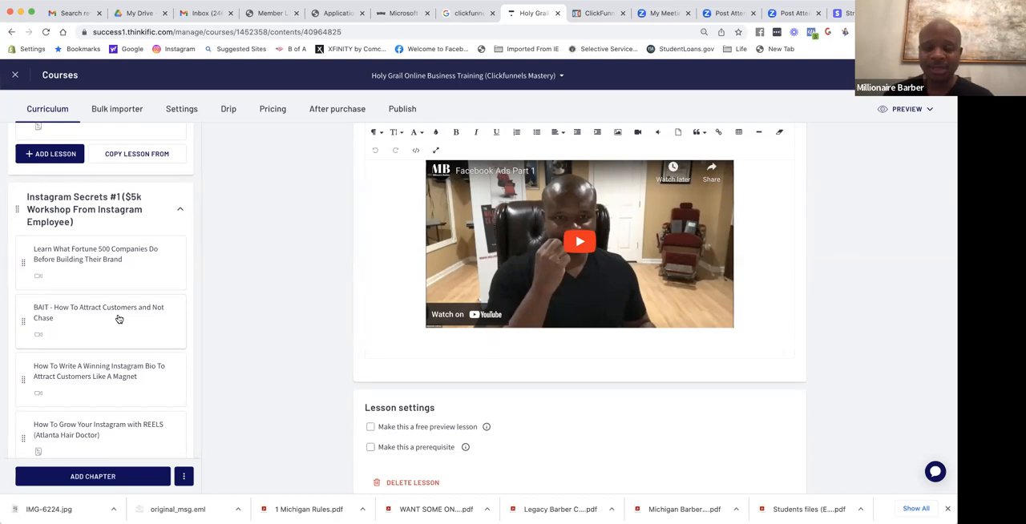
Scroll through the 'How To Grow Your Instagram with REELS' lesson and curriculum
scroll(down, 3)
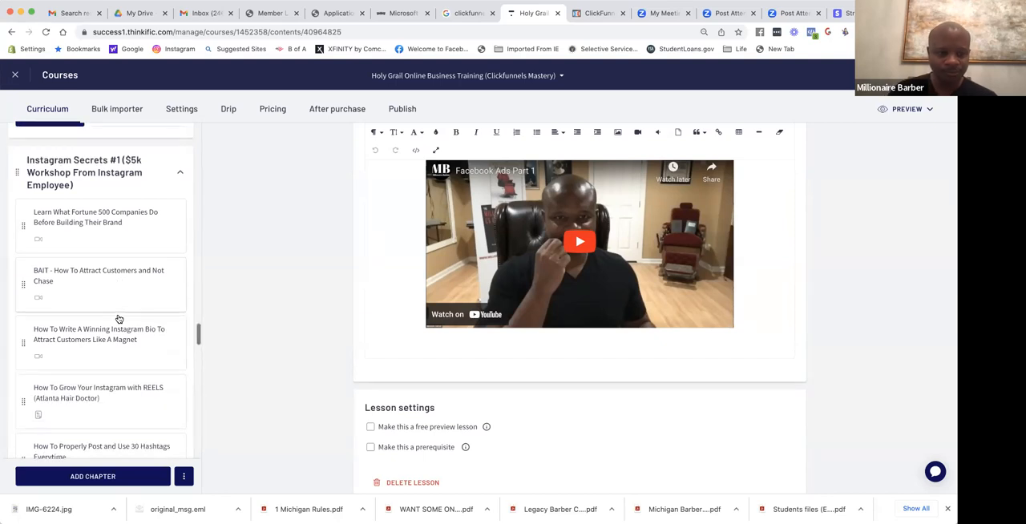
scroll(down, 3)
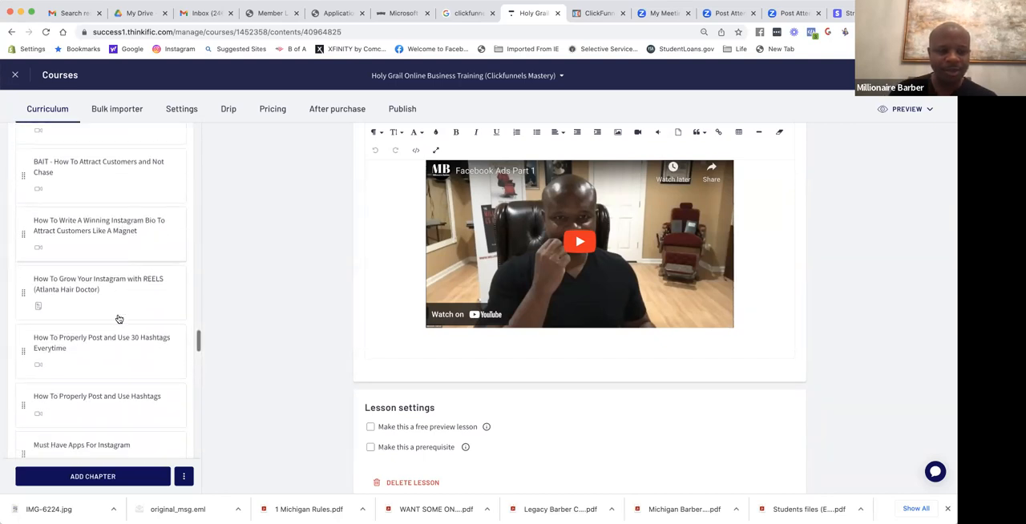
scroll(up, 3)
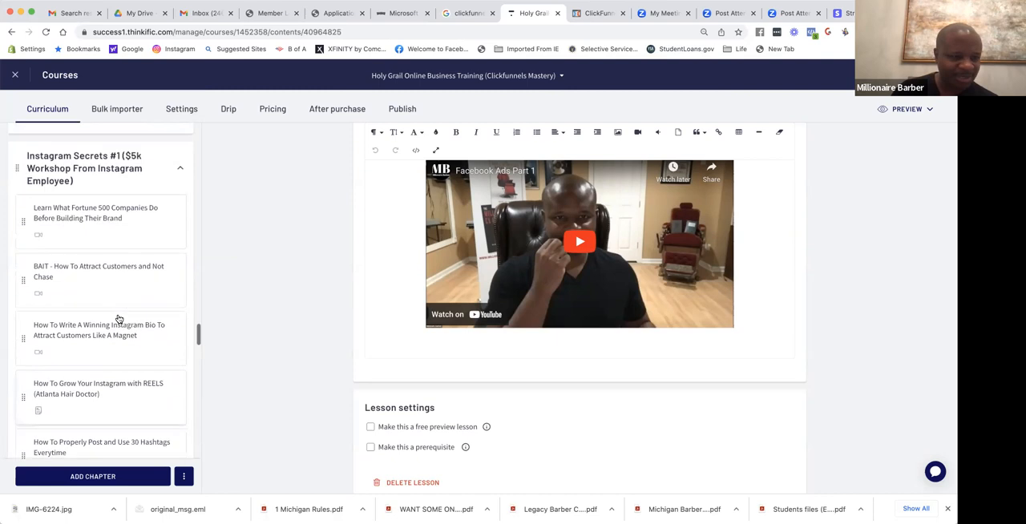
scroll(up, 3)
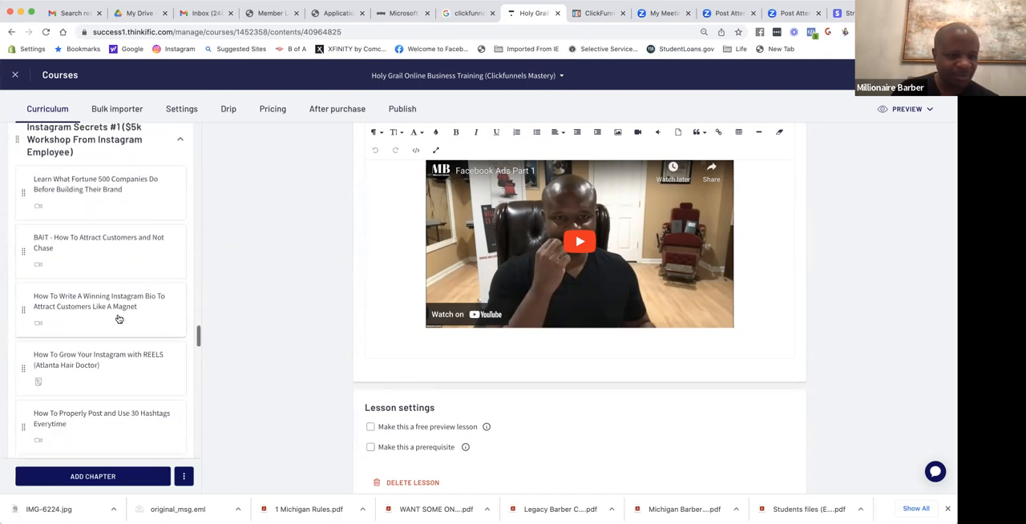
scroll(down, 3)
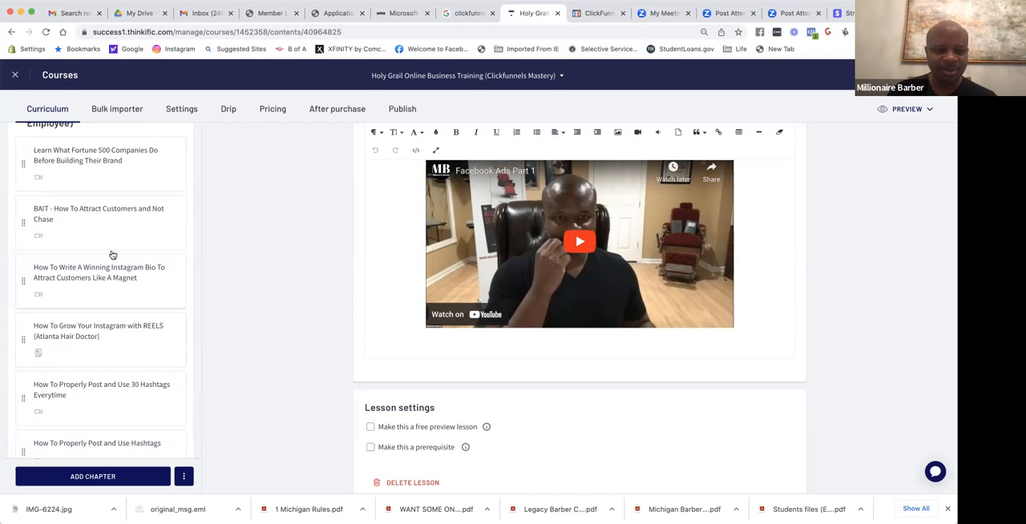
scroll(down, 3)
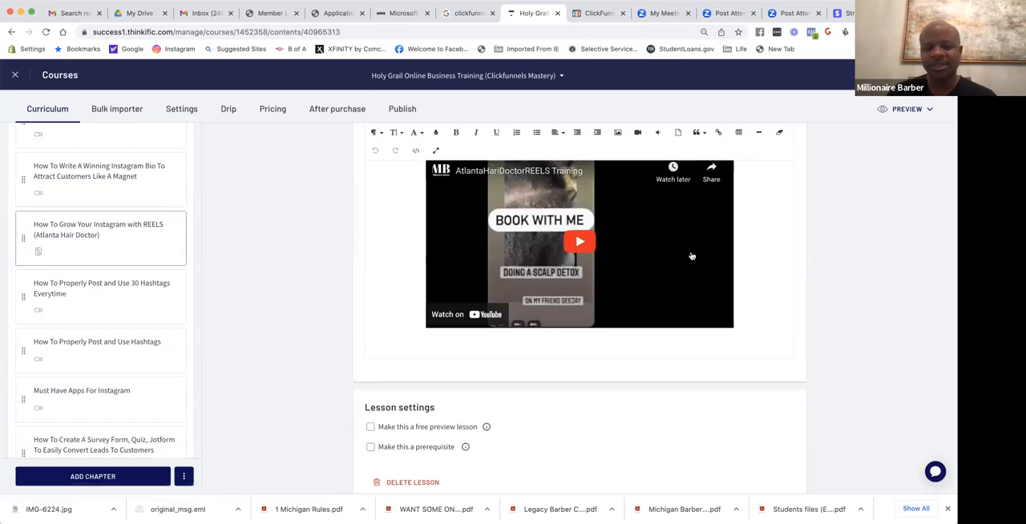
mouse_move(934, 280)
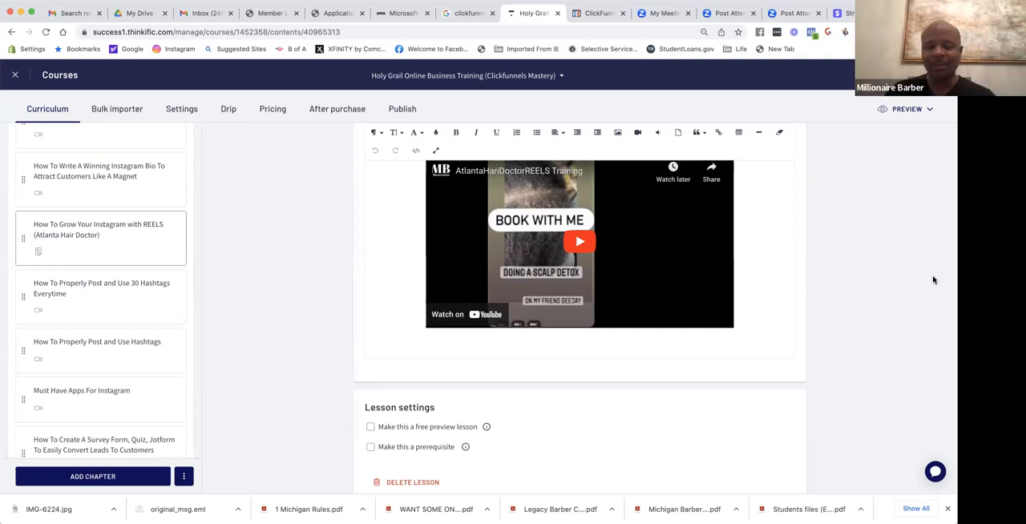
mouse_move(704, 310)
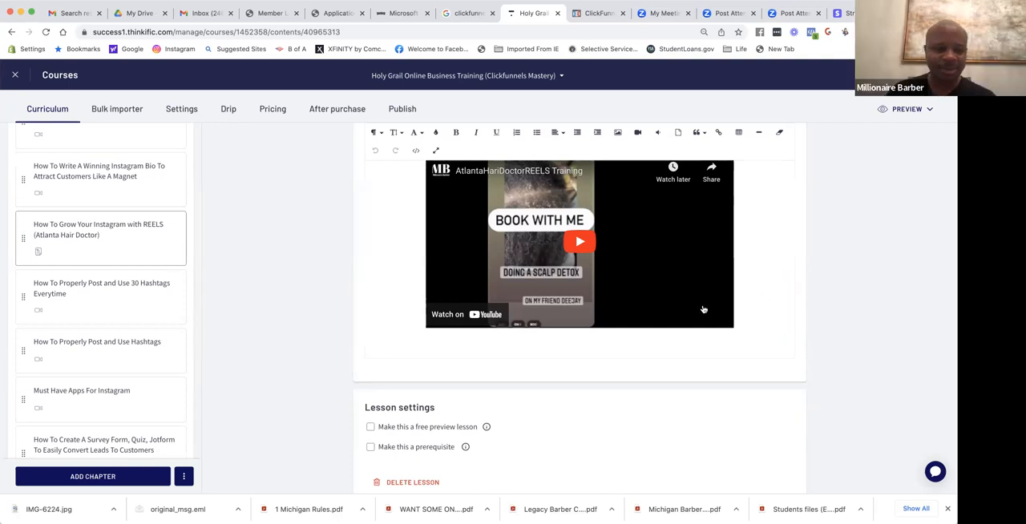
scroll(down, 3)
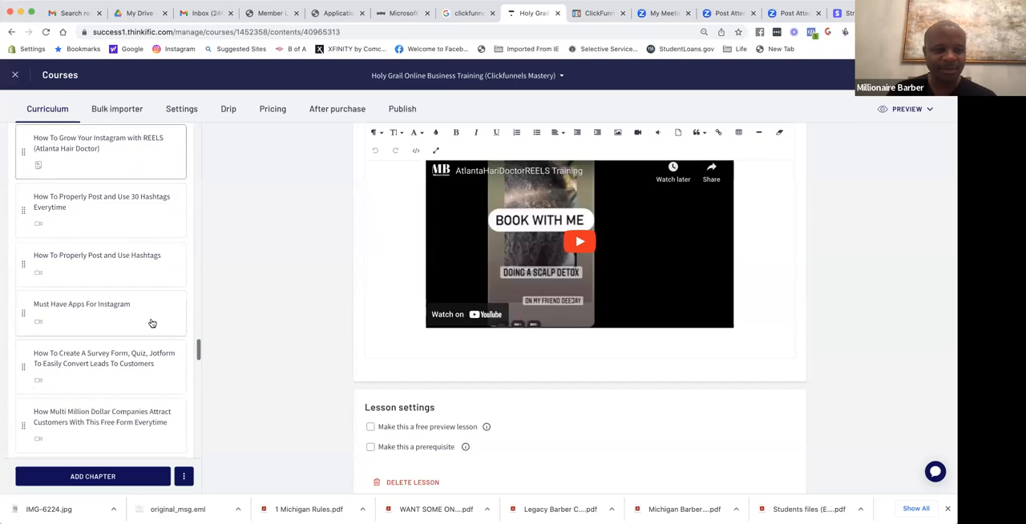
scroll(down, 3)
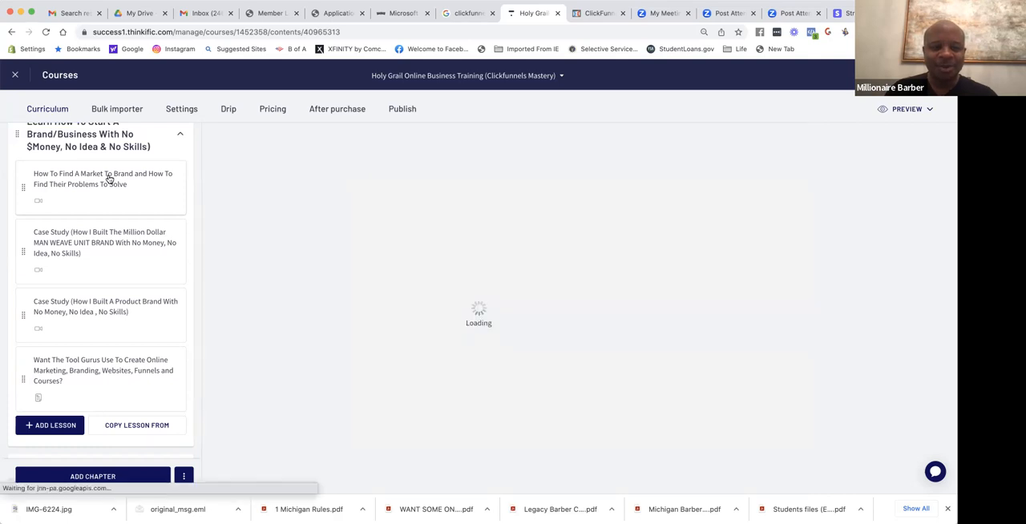
Open 'How To Find A Market To Brand' and scroll down toward the Book Blueprint chapter
click(102, 178)
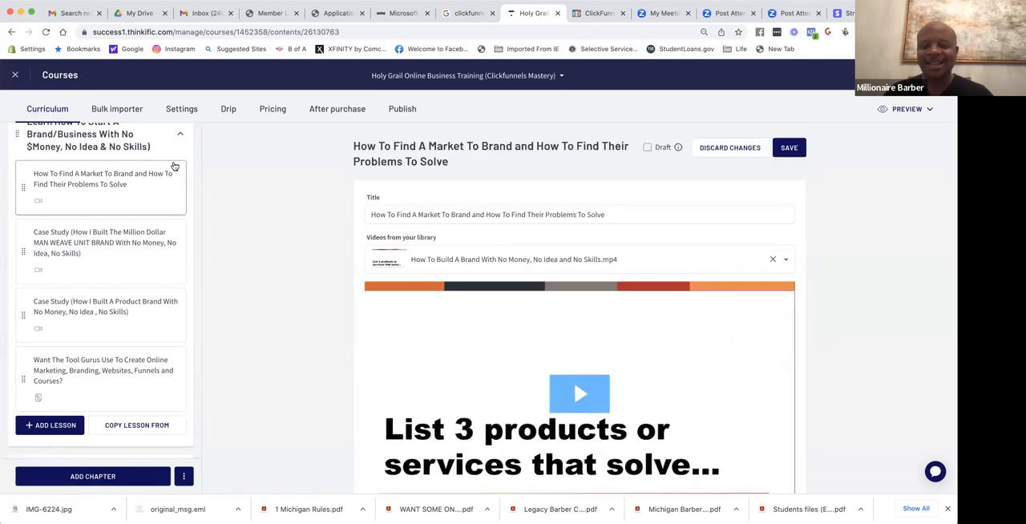
mouse_move(153, 226)
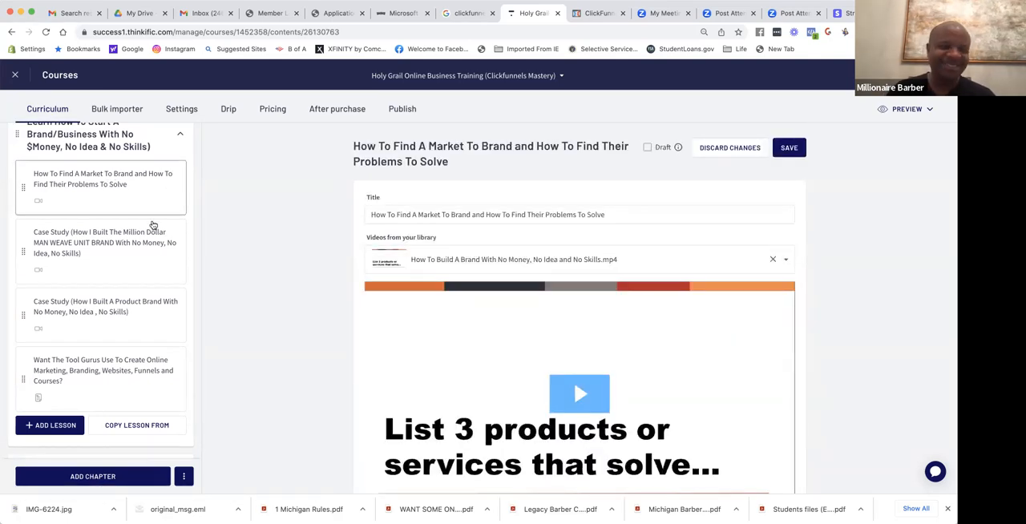
scroll(down, 3)
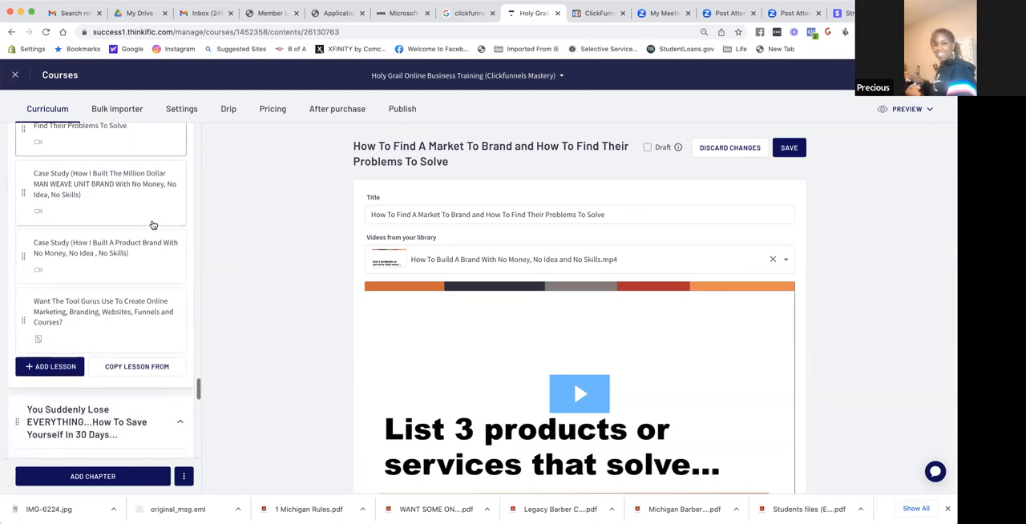
scroll(down, 3)
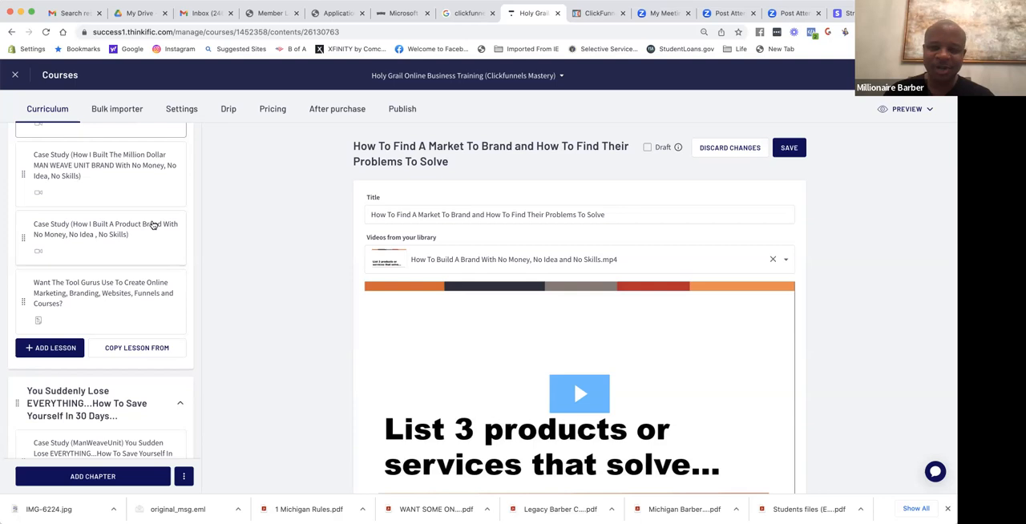
mouse_move(133, 197)
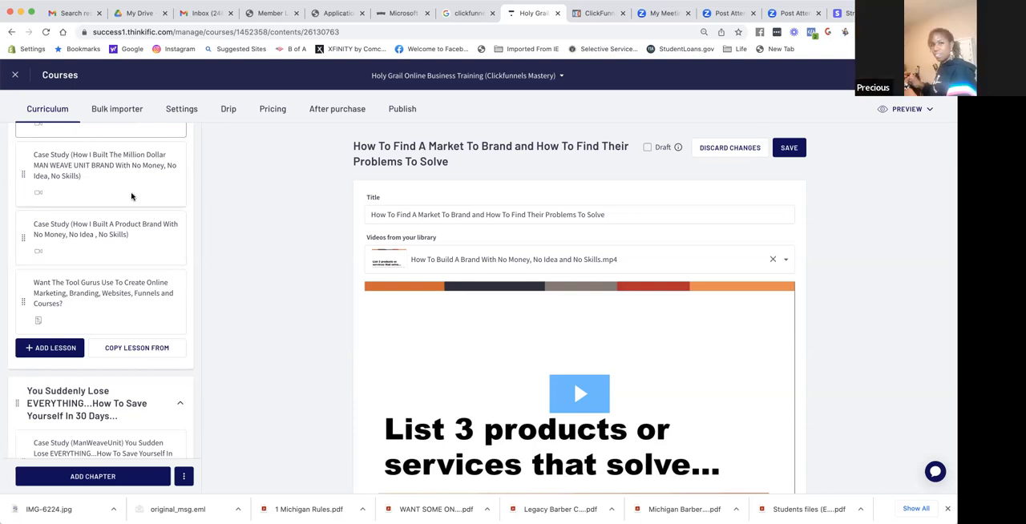
scroll(down, 3)
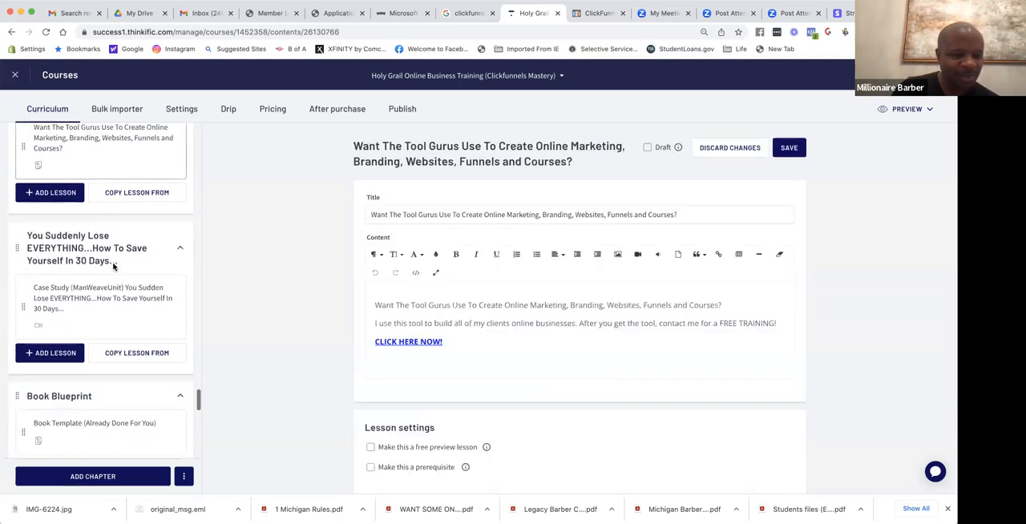
scroll(down, 3)
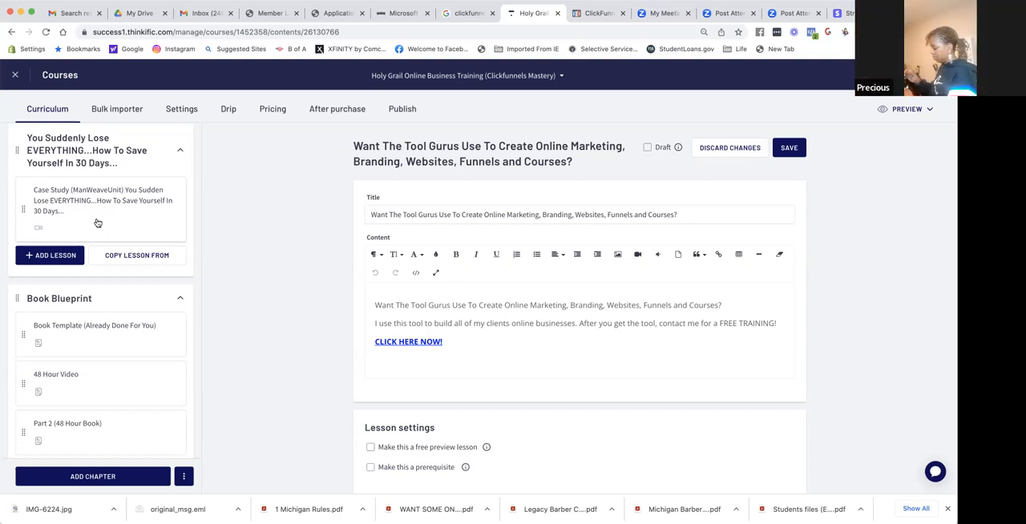
scroll(down, 3)
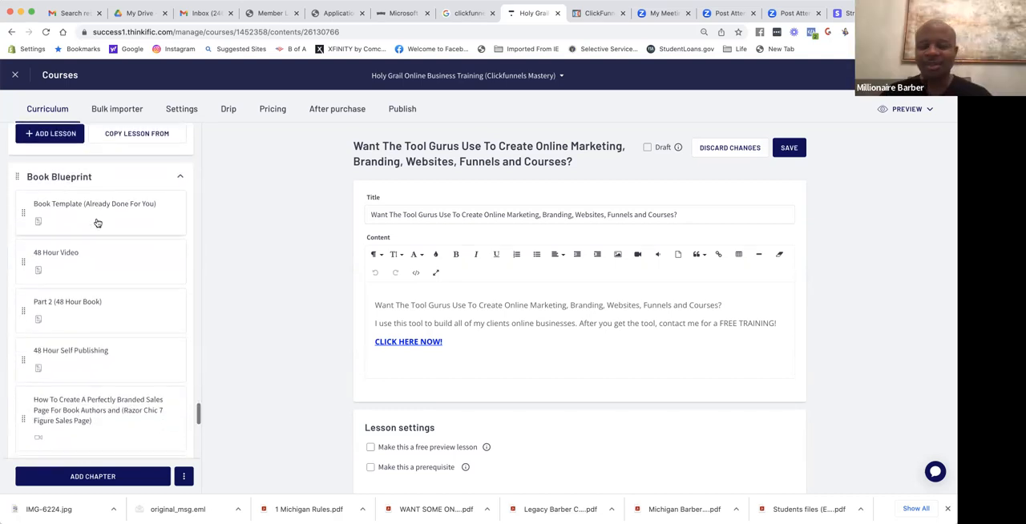
scroll(down, 3)
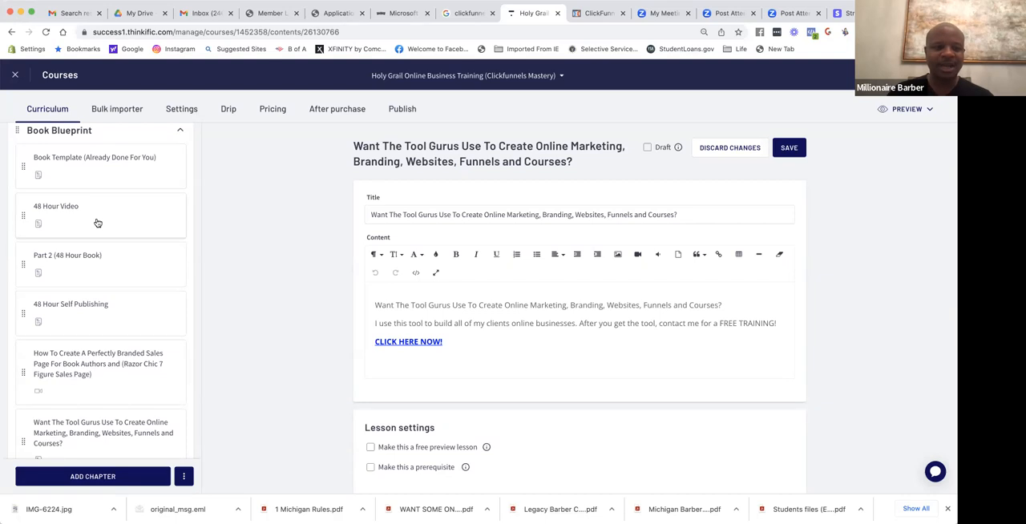
scroll(down, 3)
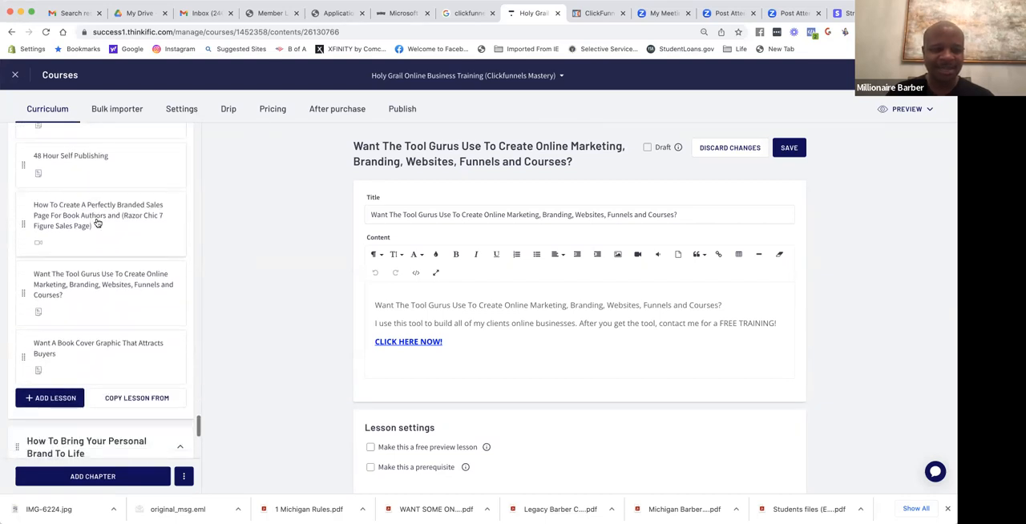
scroll(down, 3)
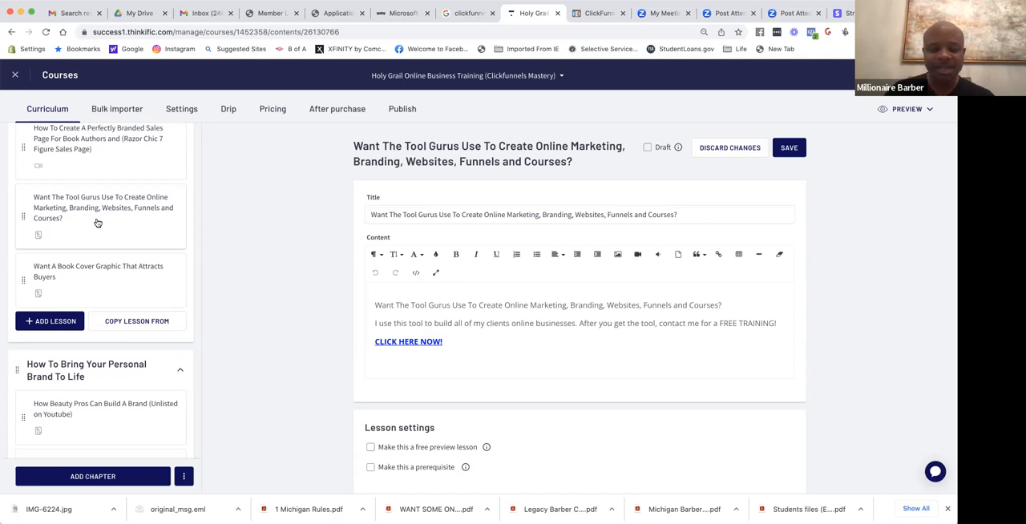
scroll(down, 3)
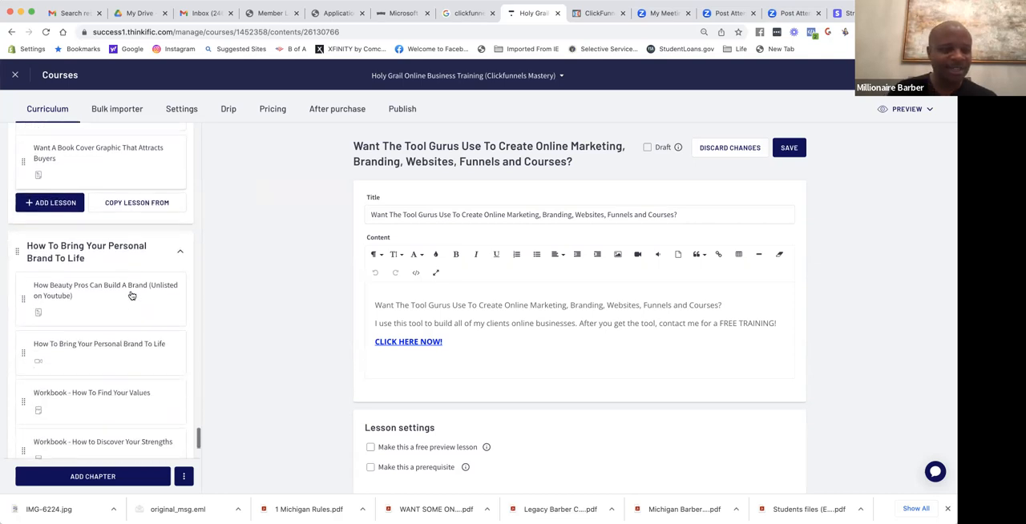
scroll(down, 3)
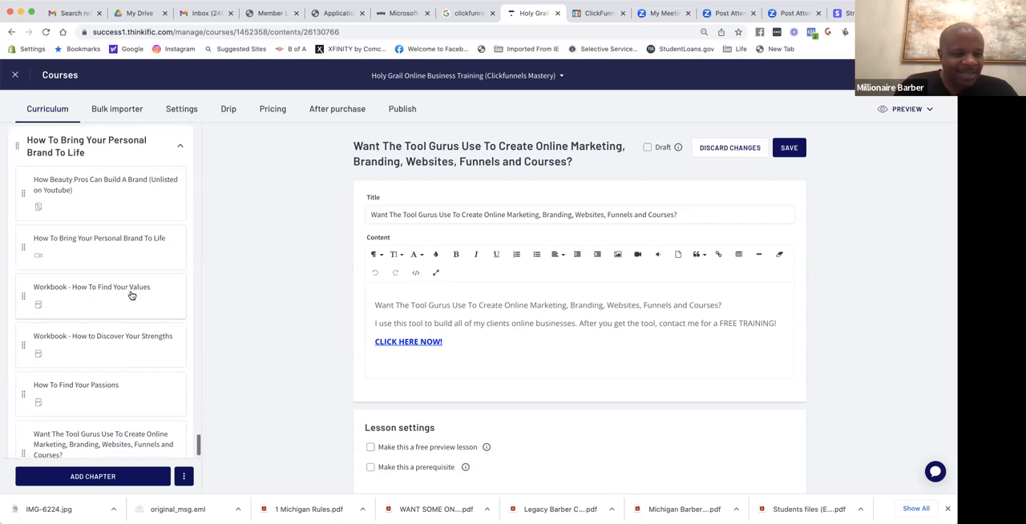
scroll(down, 3)
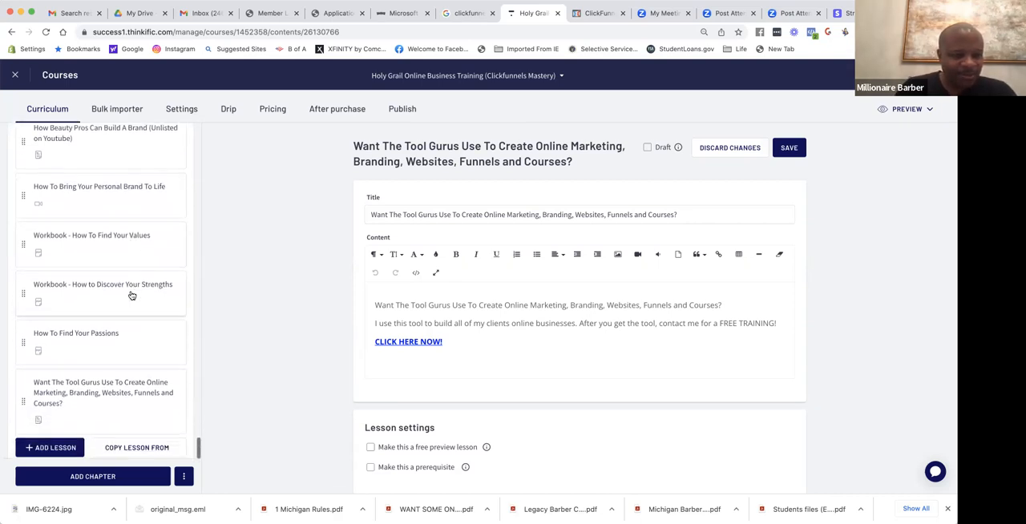
scroll(down, 3)
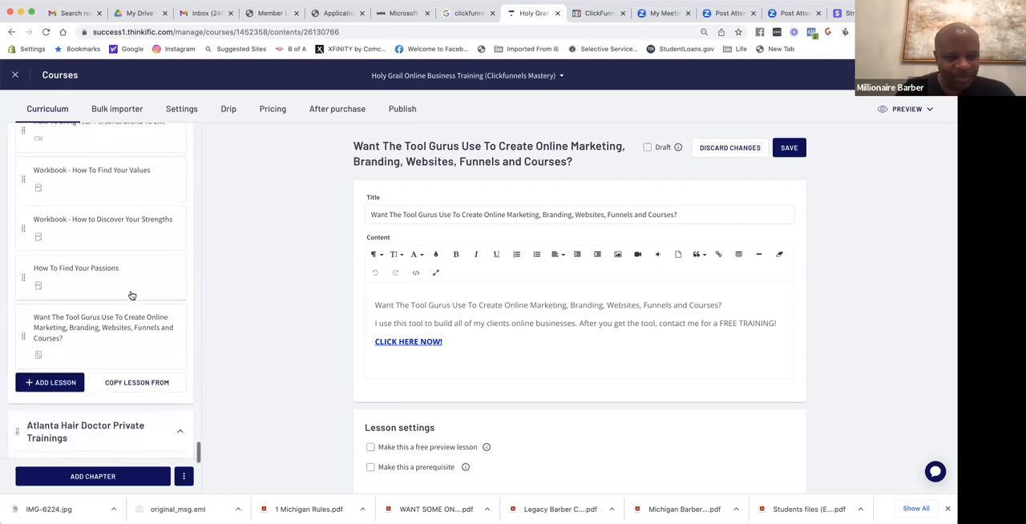
scroll(down, 3)
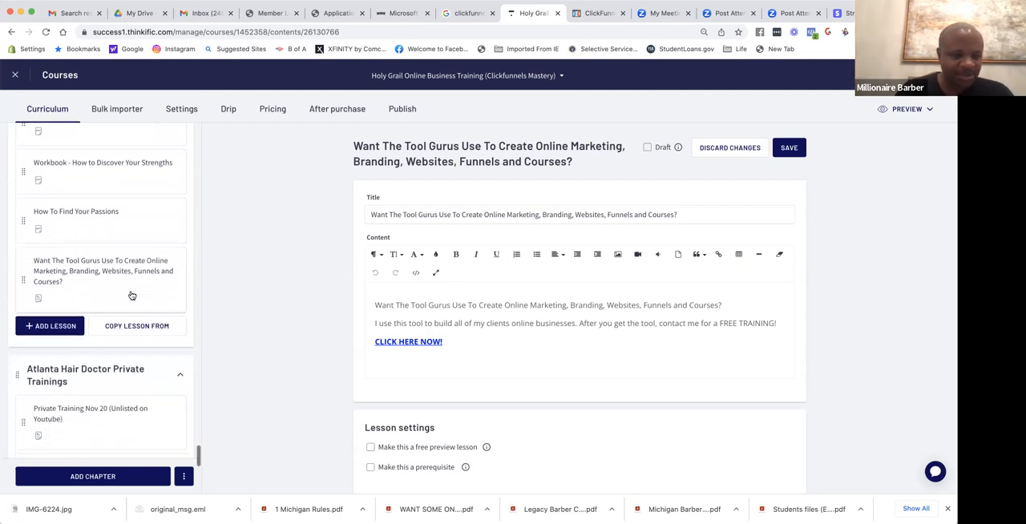
scroll(down, 3)
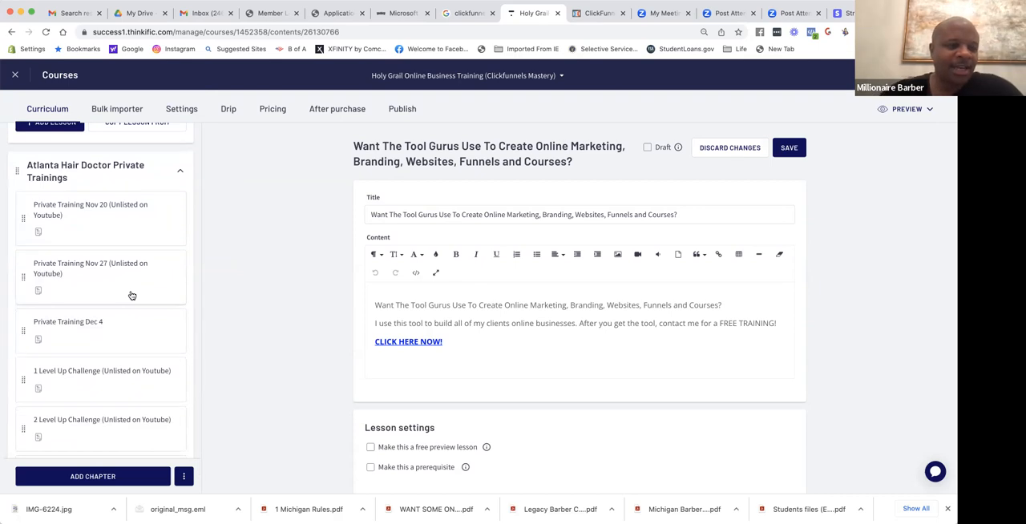
mouse_move(130, 256)
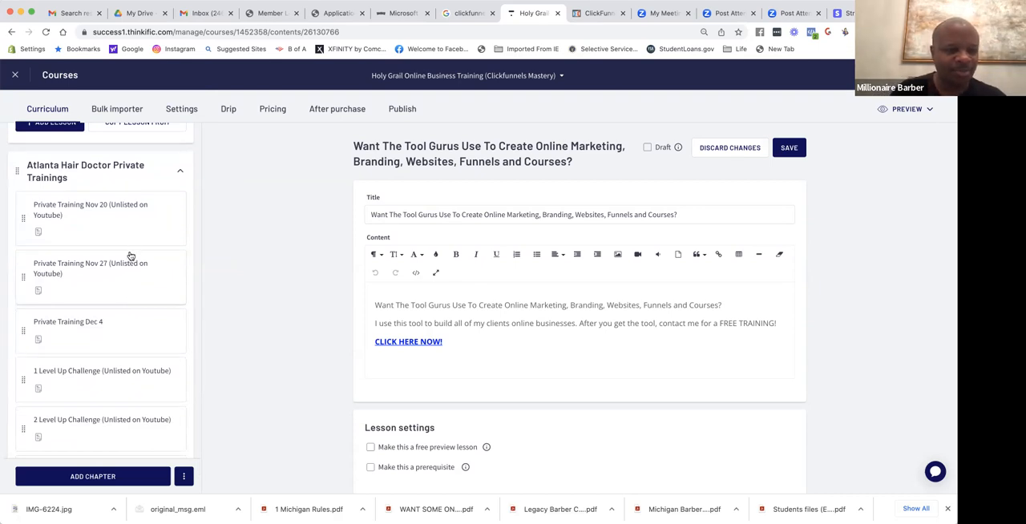
scroll(down, 3)
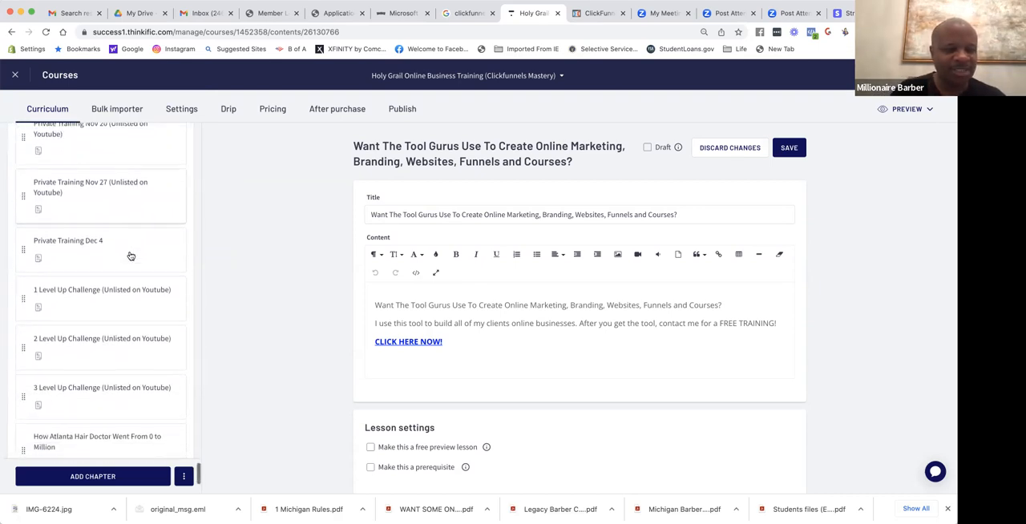
scroll(up, 3)
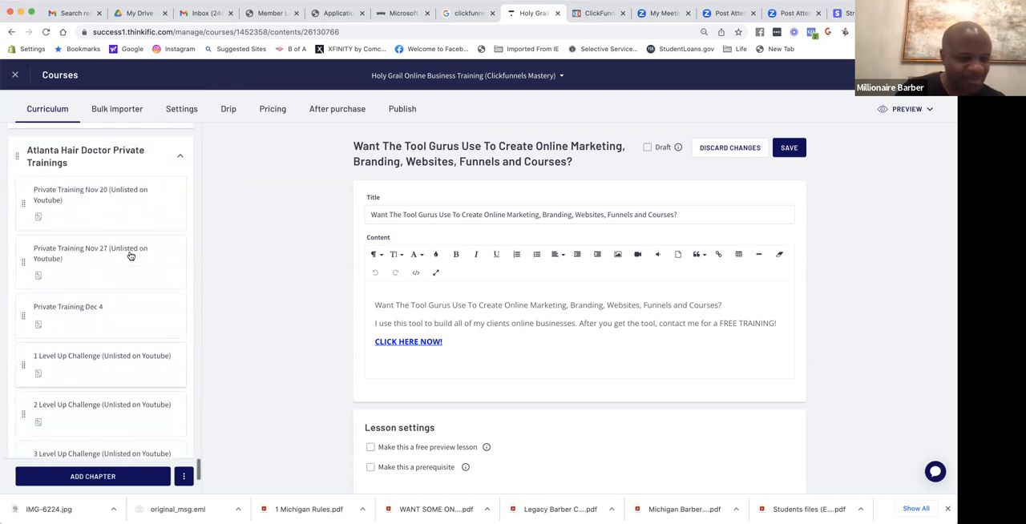
scroll(up, 3)
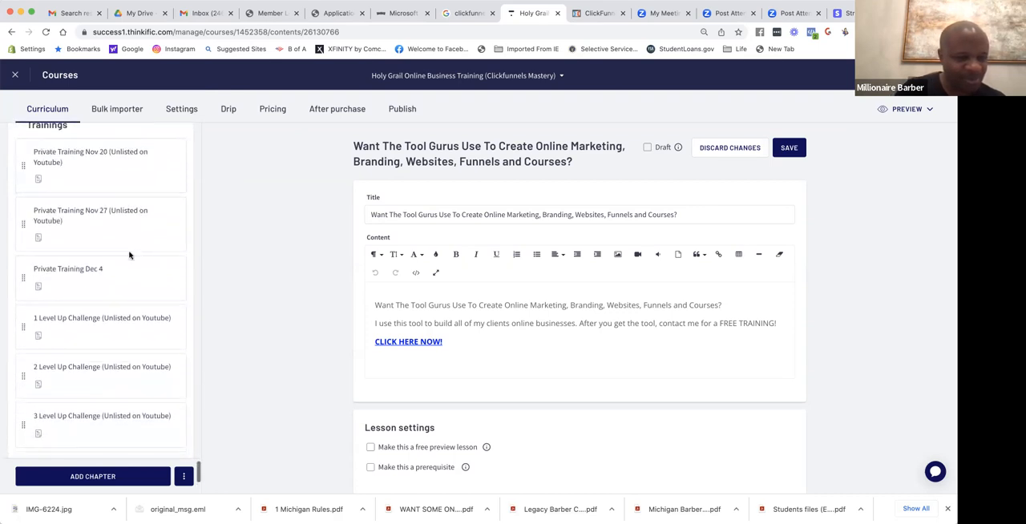
scroll(down, 3)
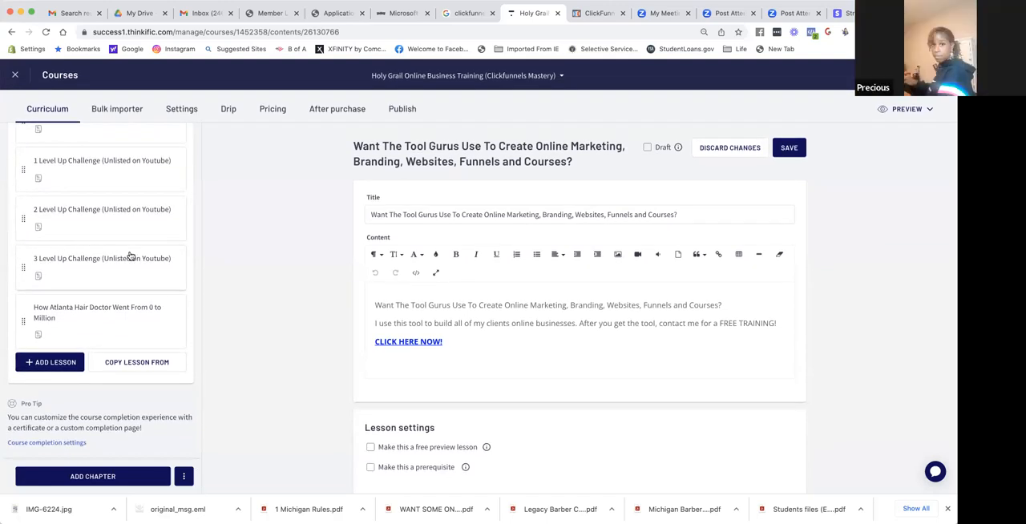
scroll(down, 3)
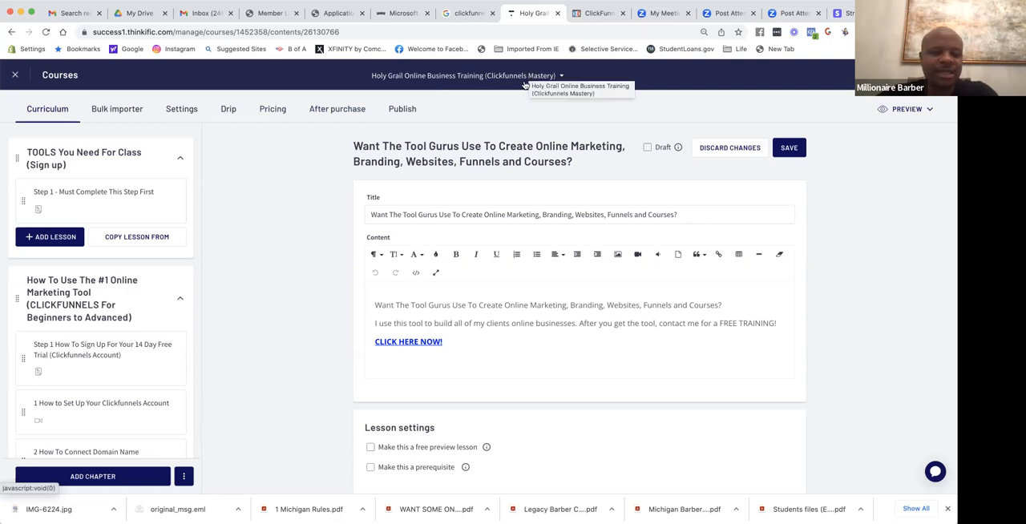
mouse_move(489, 157)
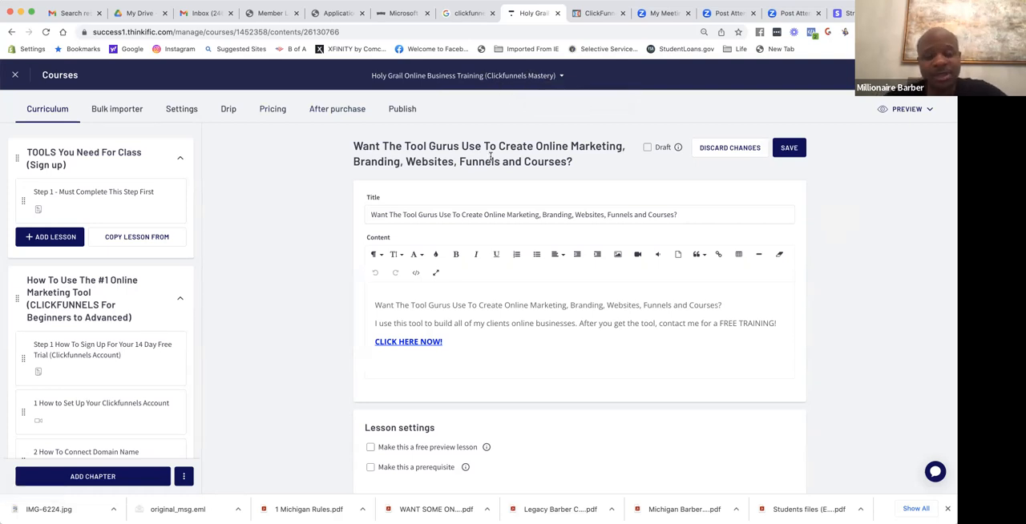